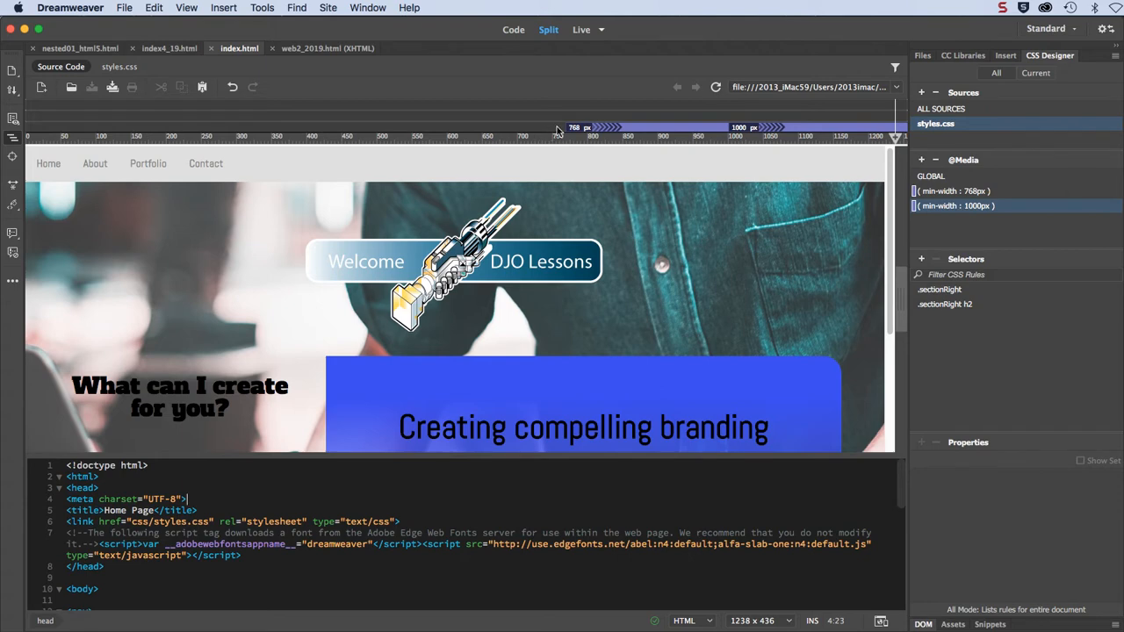
pyautogui.moveTo(196, 135)
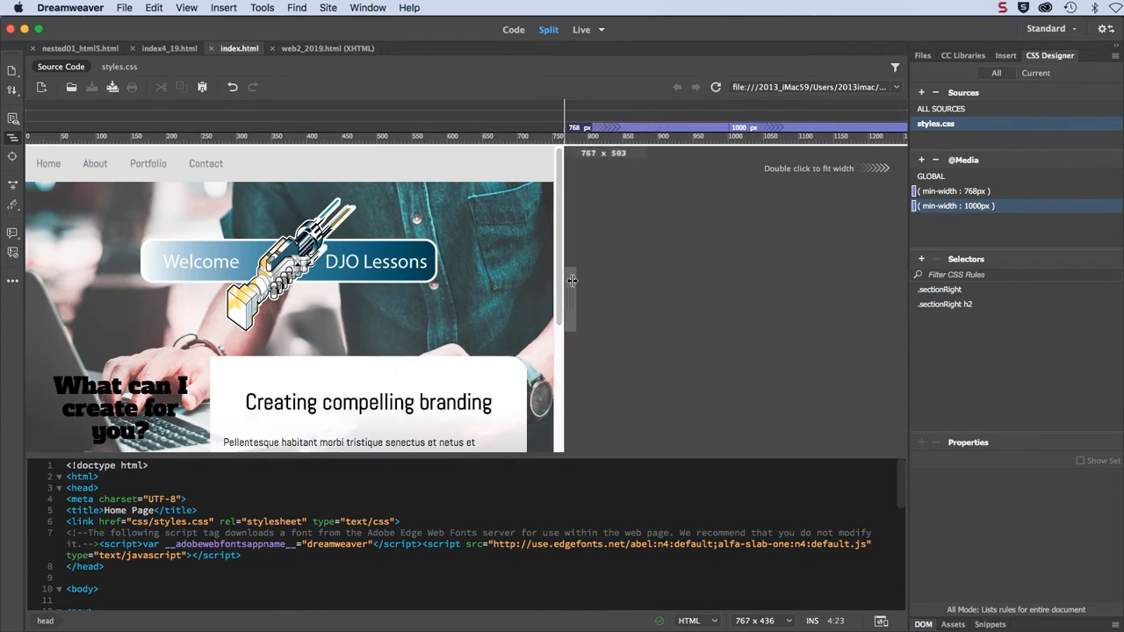
# Step: Shrink the Live view to about 742 px and list the GLOBAL CSS selectors
pyautogui.moveTo(571, 281); pyautogui.dragTo(565, 281)
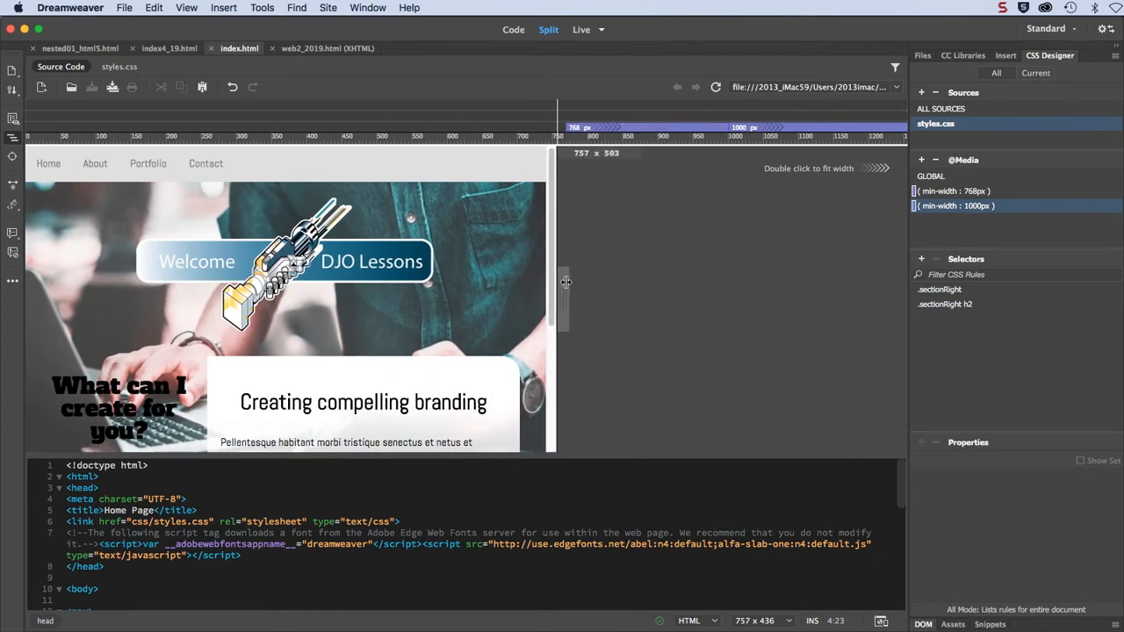
pyautogui.moveTo(565, 281); pyautogui.dragTo(555, 285)
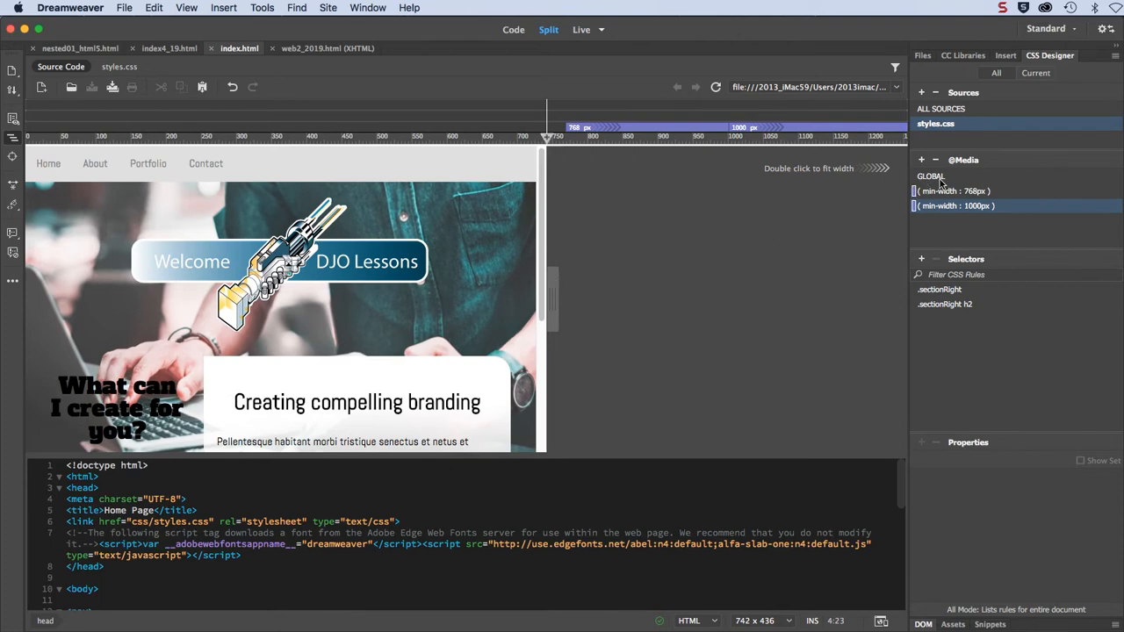
pyautogui.click(931, 176)
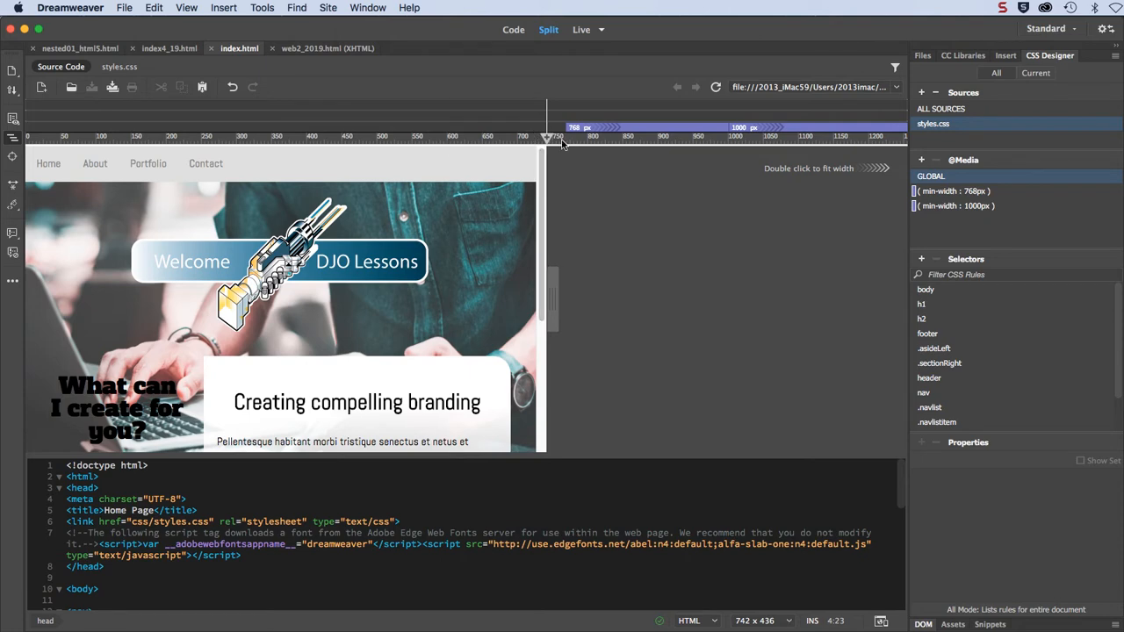
# Step: Widen the preview to 768 px and start a new media query with a min-width condition
pyautogui.moveTo(548, 126); pyautogui.dragTo(566, 127)
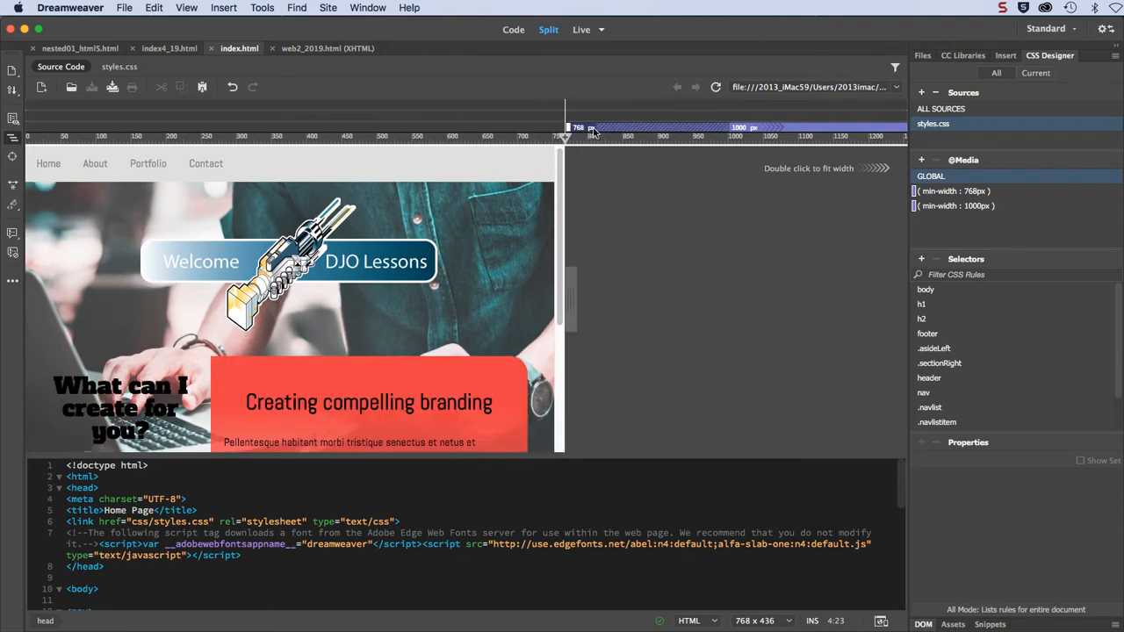
pyautogui.moveTo(921, 160)
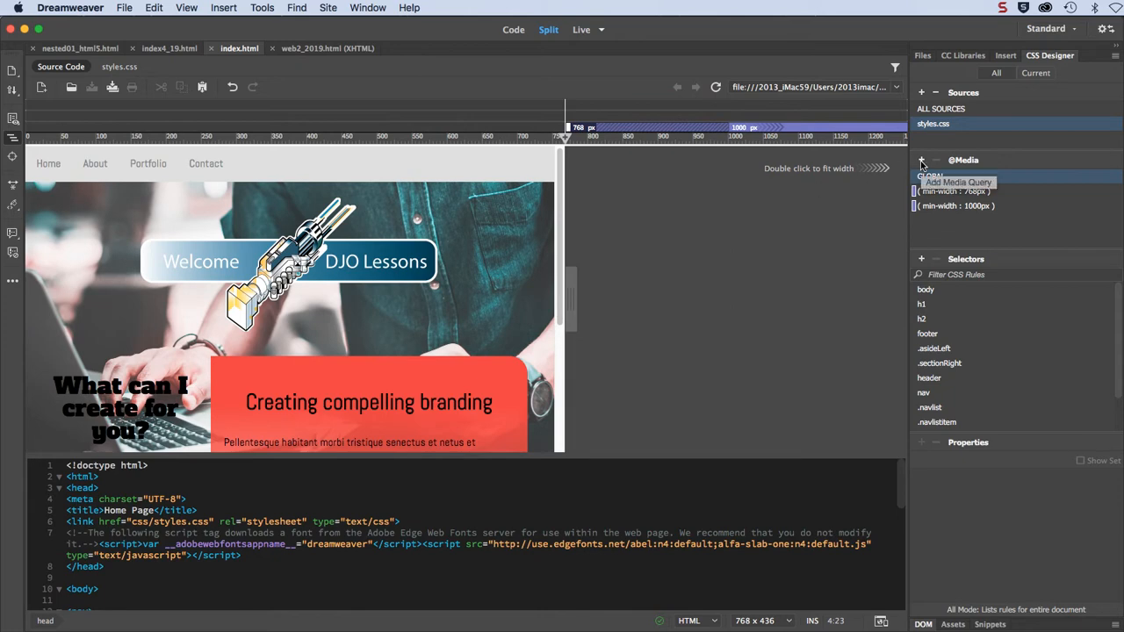
pyautogui.click(959, 181)
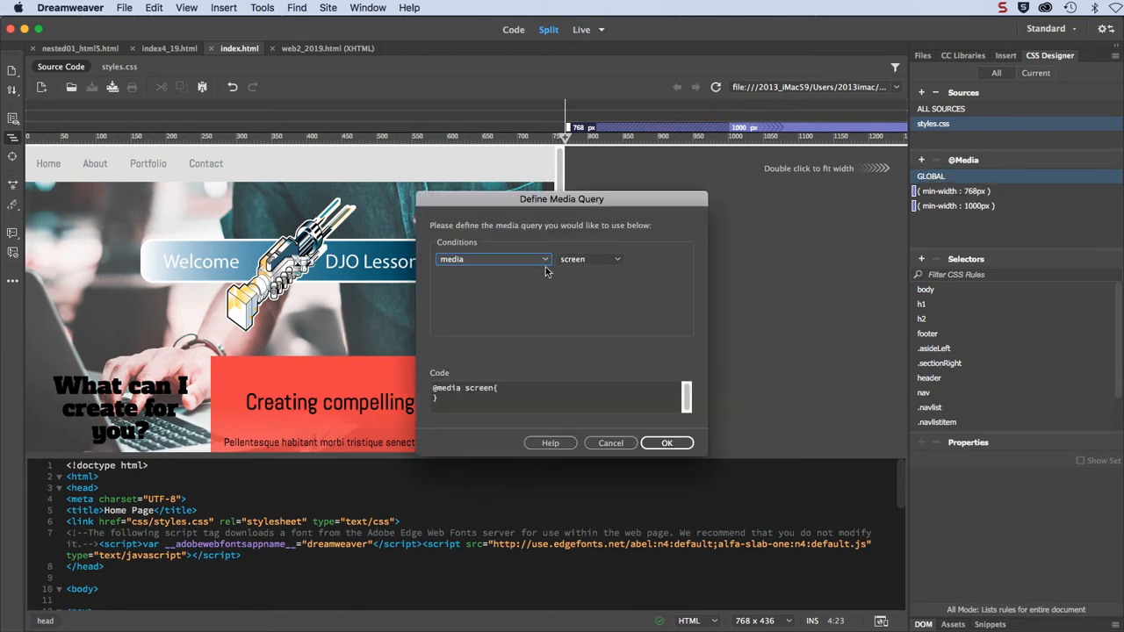
pyautogui.click(491, 258)
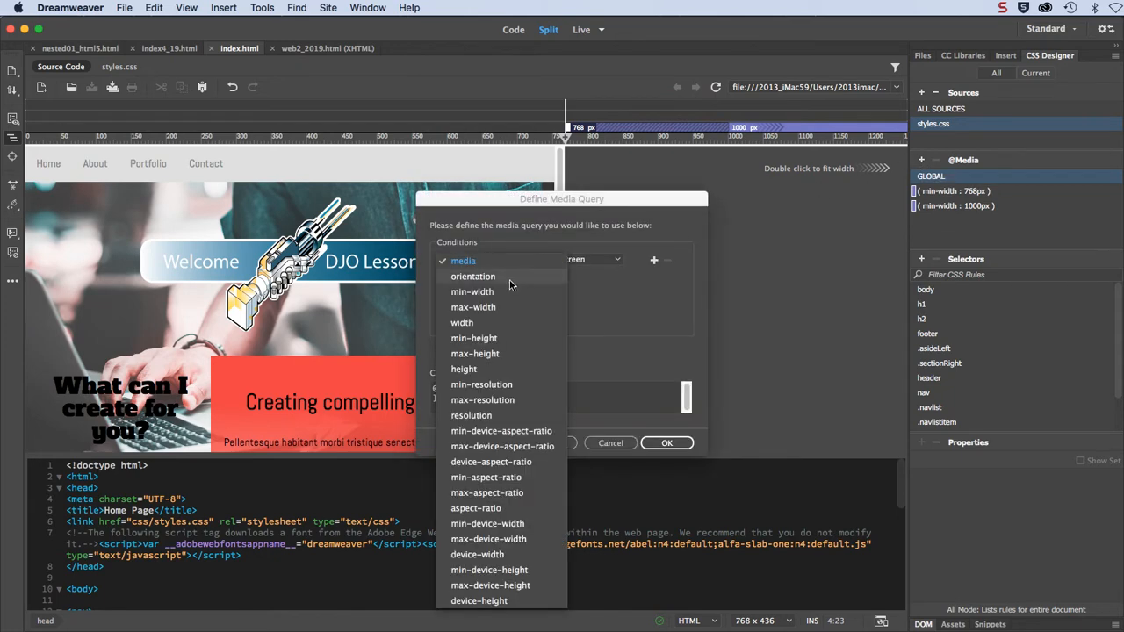
pyautogui.click(471, 292)
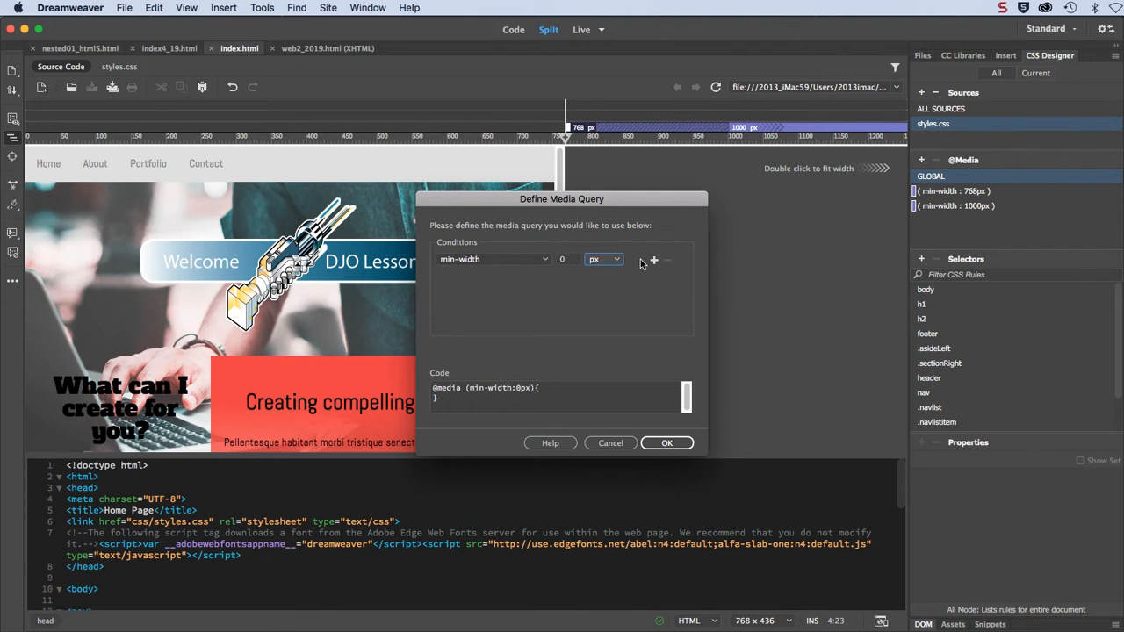
# Step: Add a max-width 767px condition and confirm the min-width 0px, max-width 767px query
pyautogui.click(653, 260)
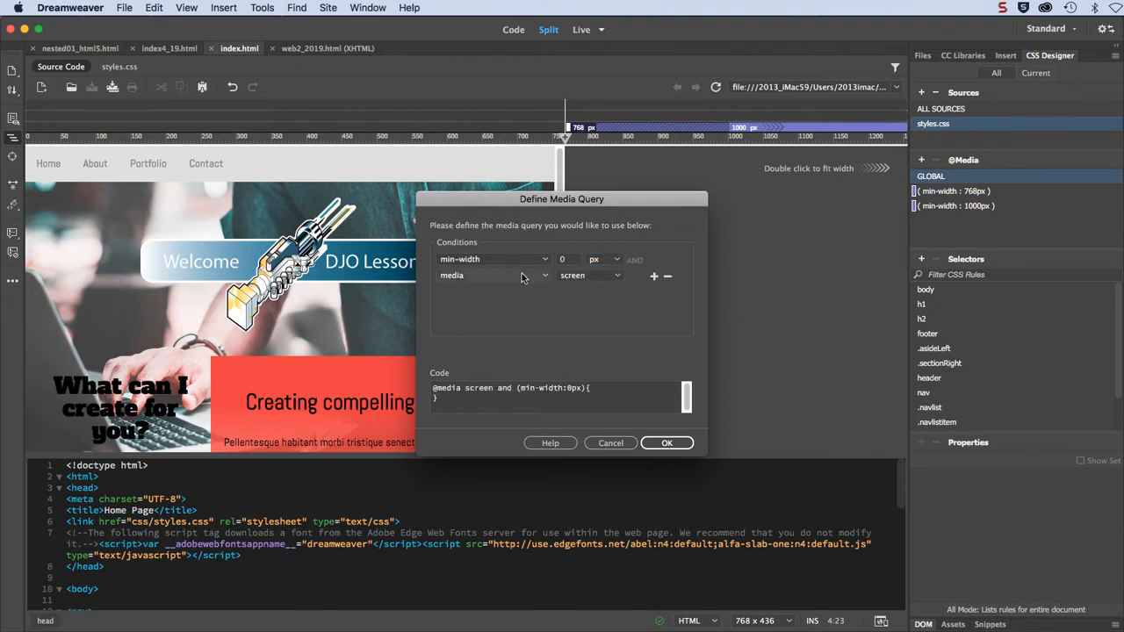
pyautogui.click(495, 276)
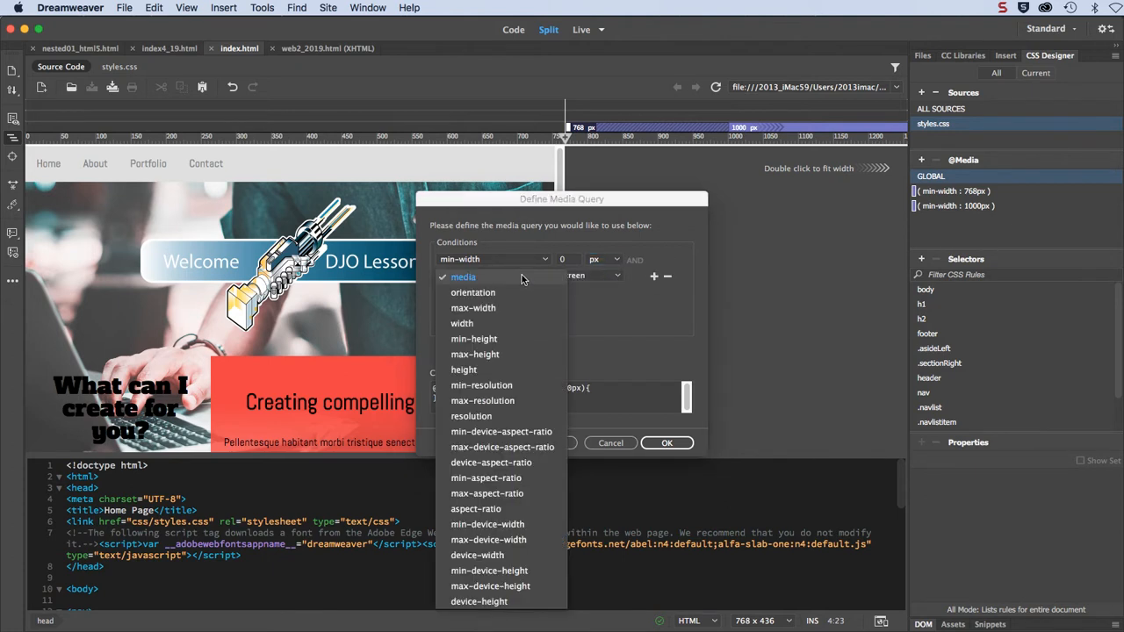
pyautogui.click(474, 308)
pyautogui.write('767')
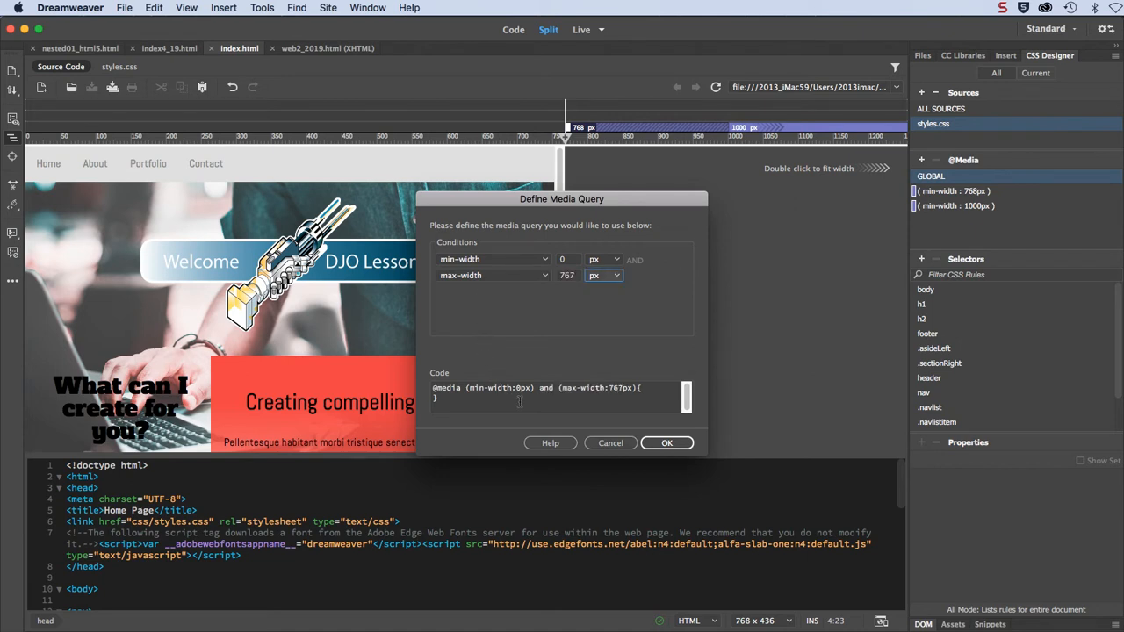
pyautogui.click(667, 442)
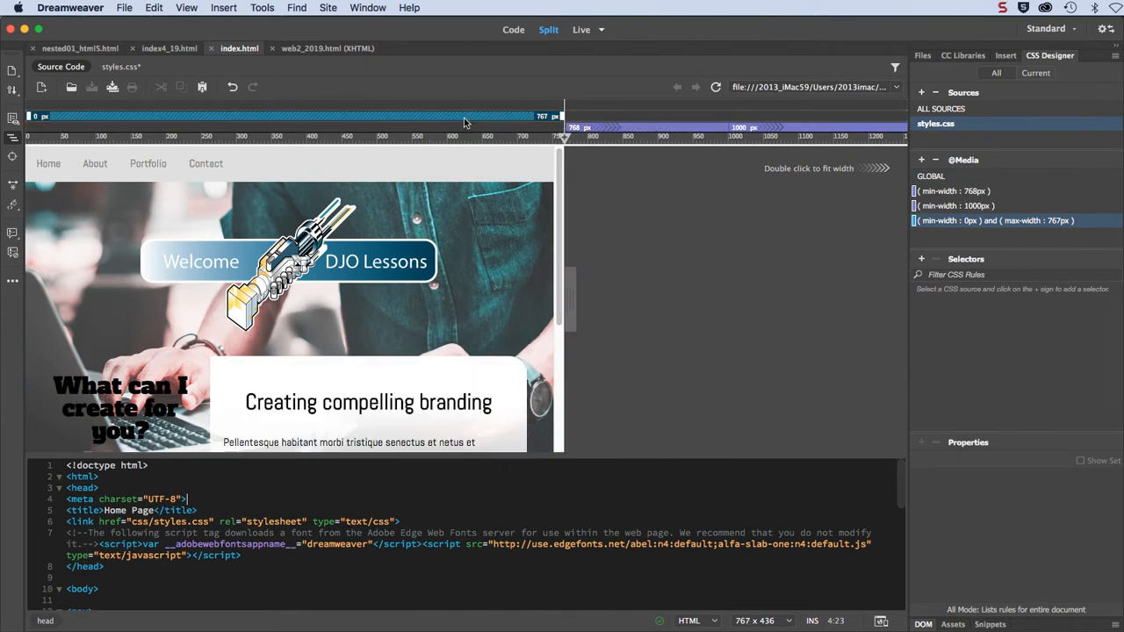
pyautogui.moveTo(321, 317)
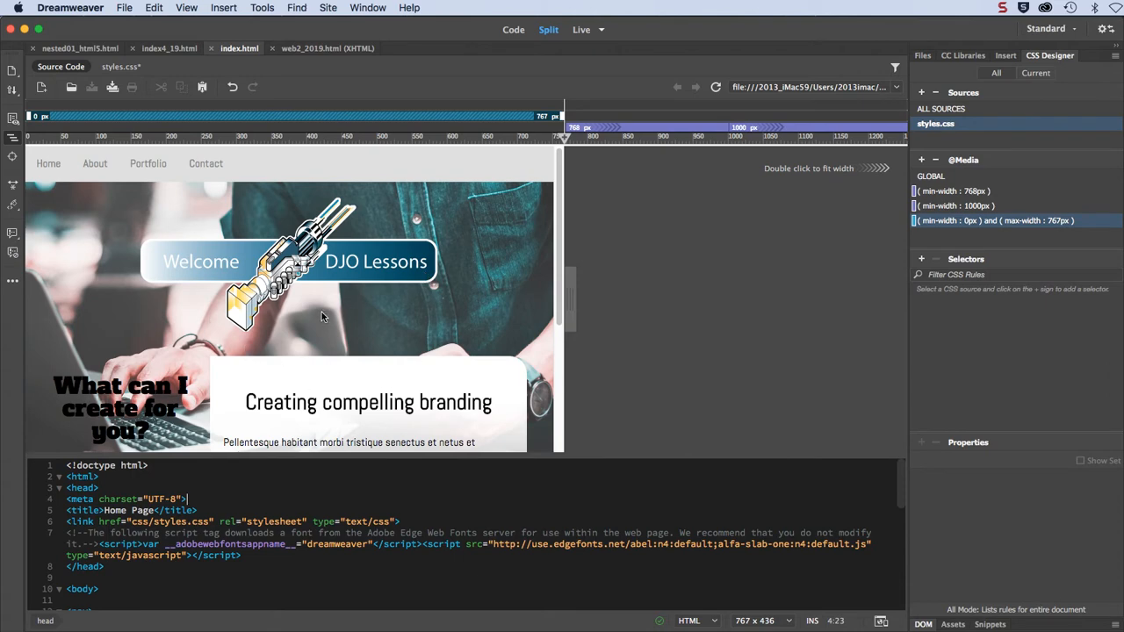
pyautogui.moveTo(21, 112)
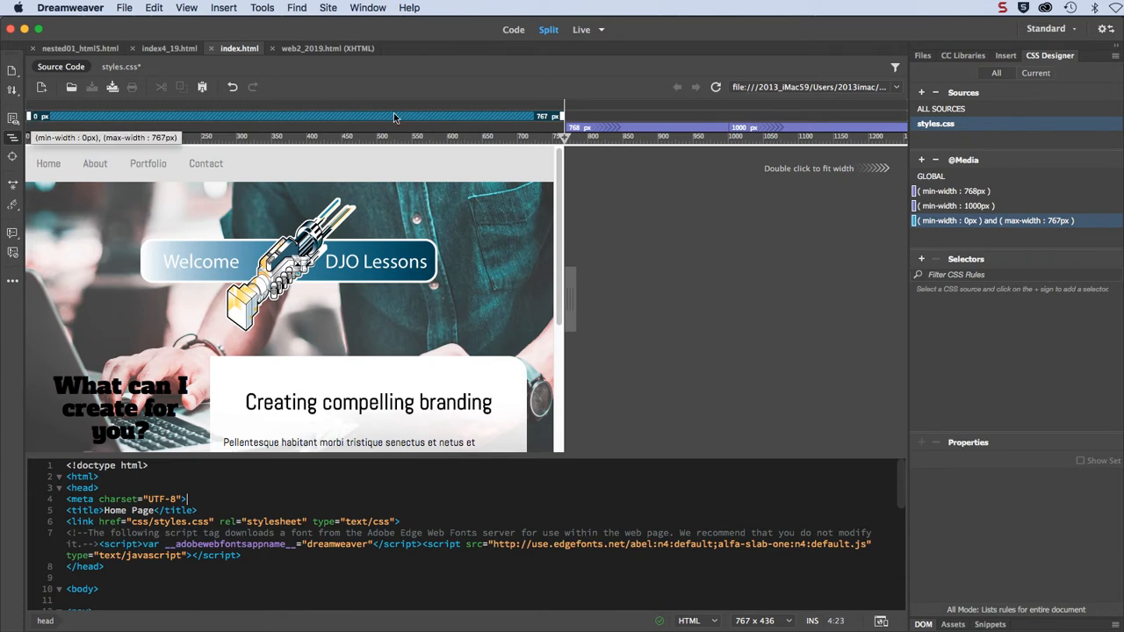
pyautogui.moveTo(39, 116)
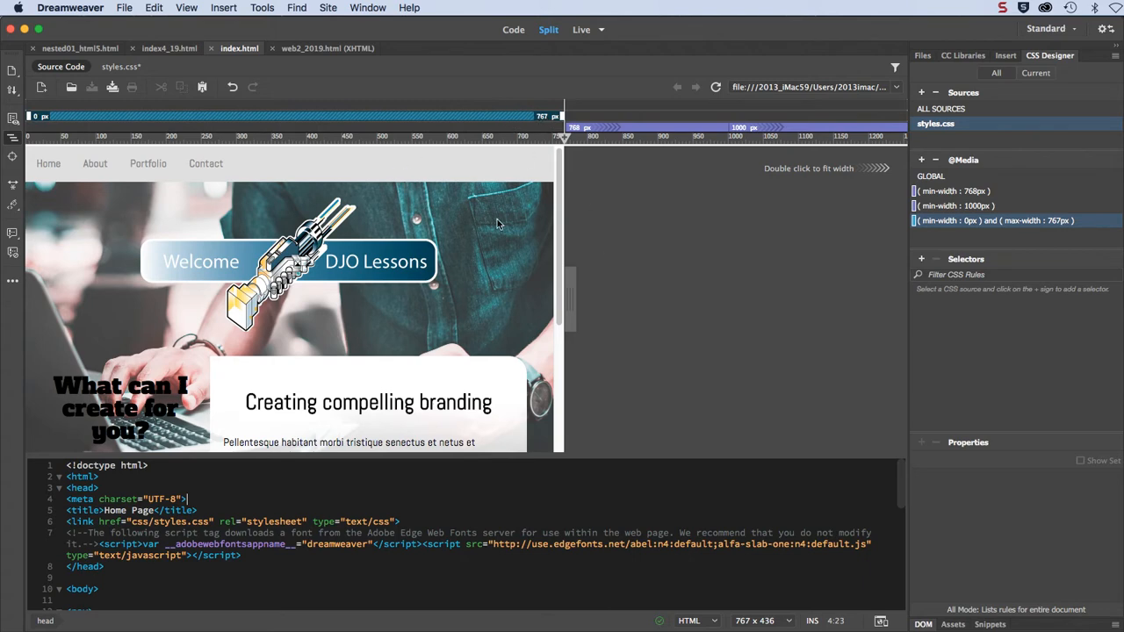
pyautogui.moveTo(920, 182)
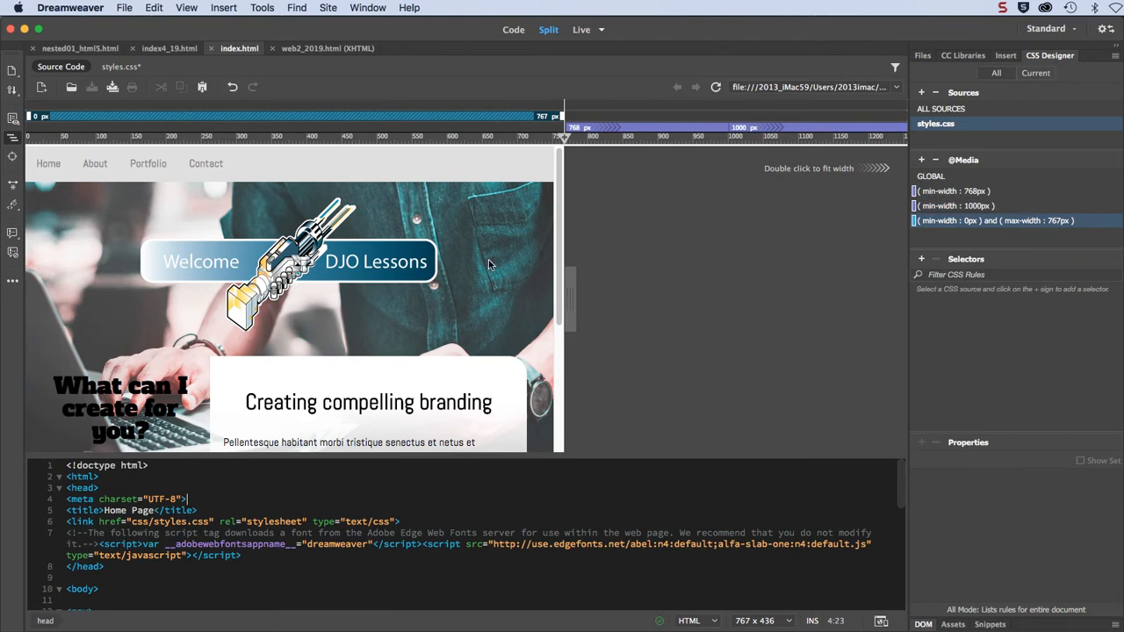
pyautogui.moveTo(219, 245)
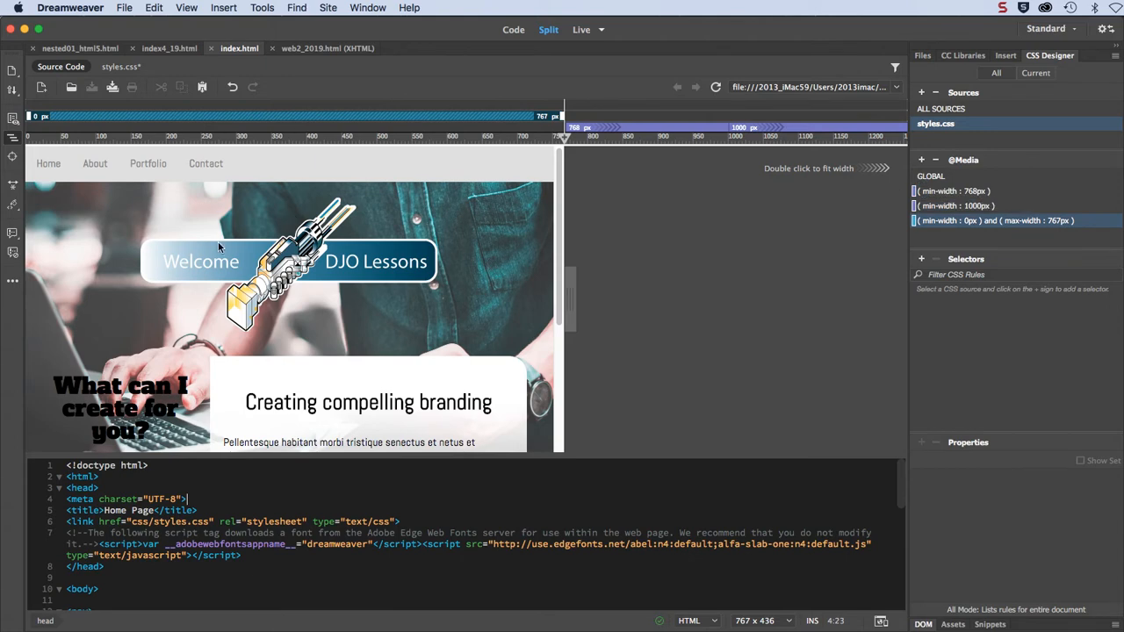
pyautogui.moveTo(417, 342)
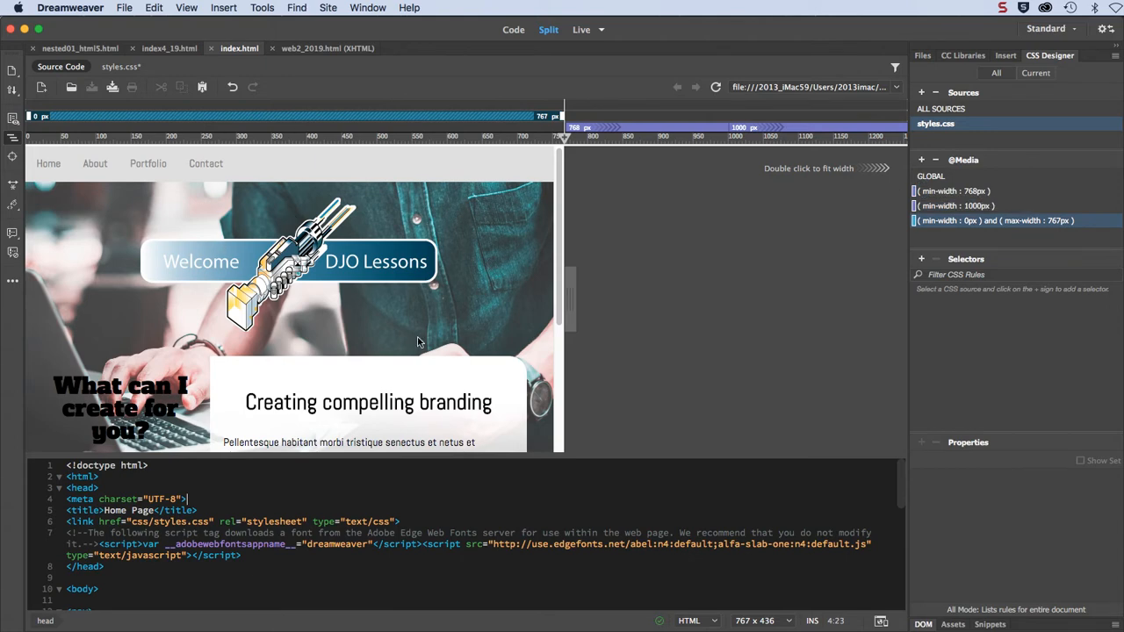
pyautogui.moveTo(835, 285)
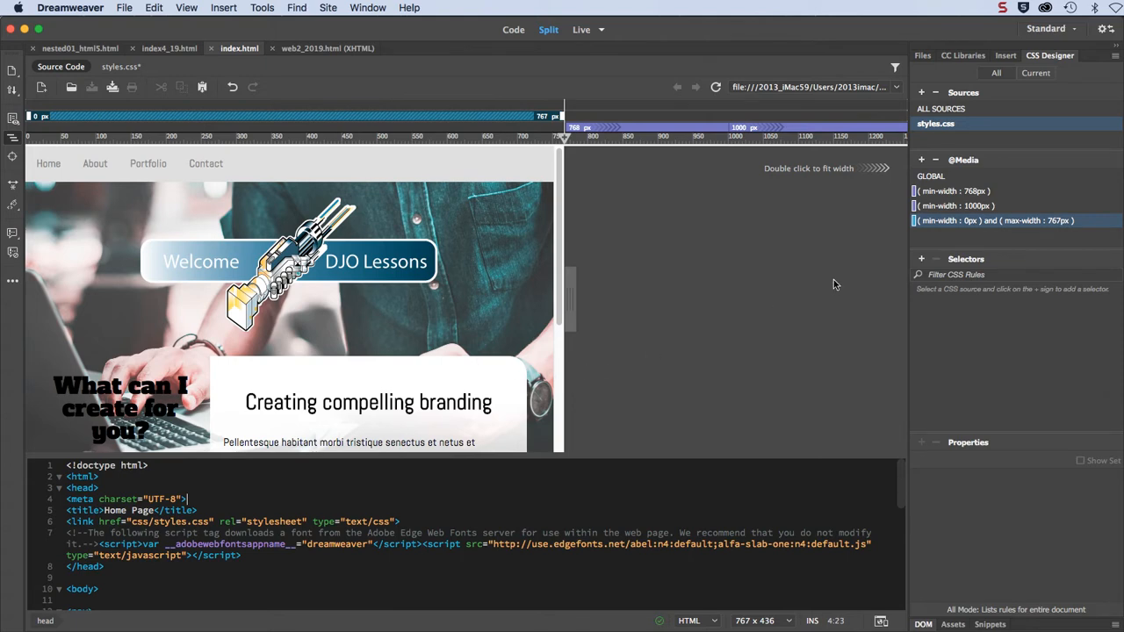
pyautogui.moveTo(425, 325)
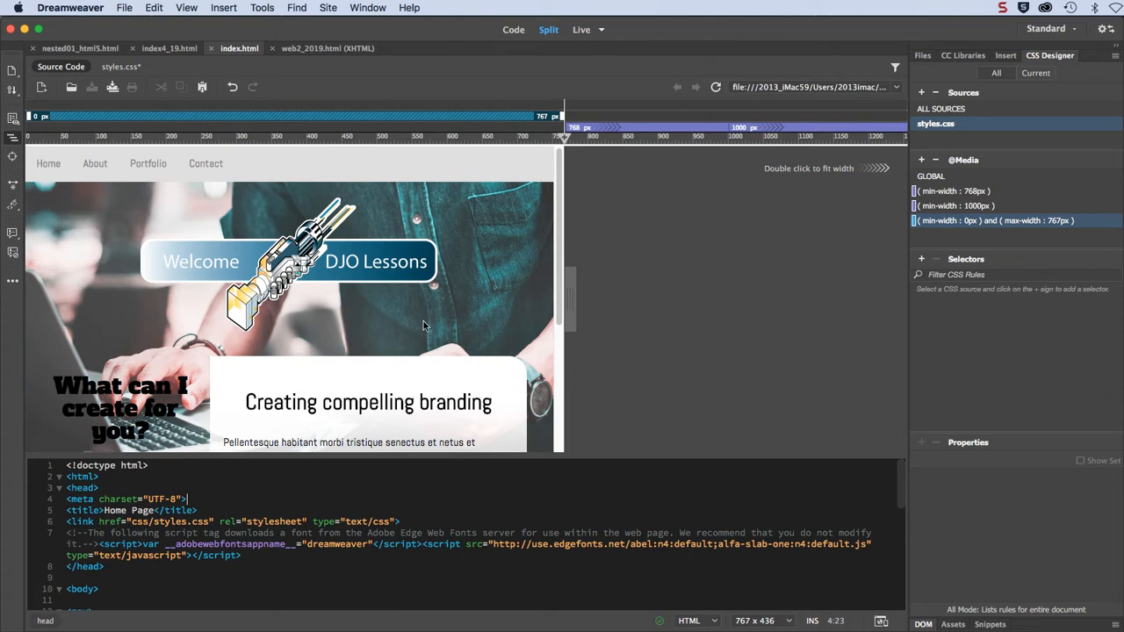
pyautogui.scroll(-3)
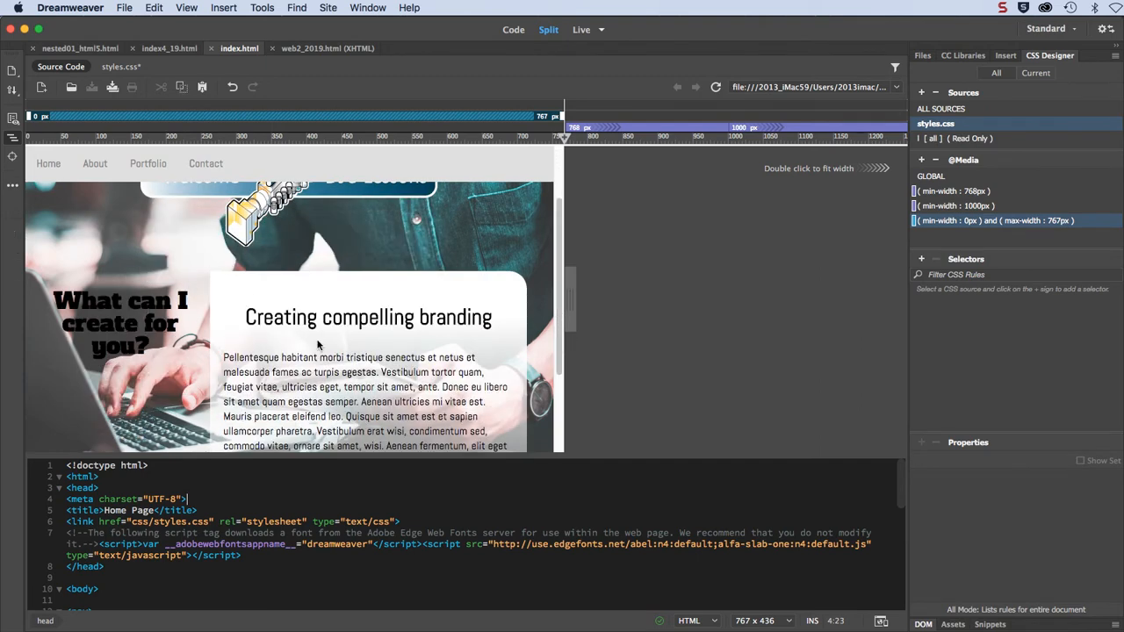
pyautogui.scroll(3)
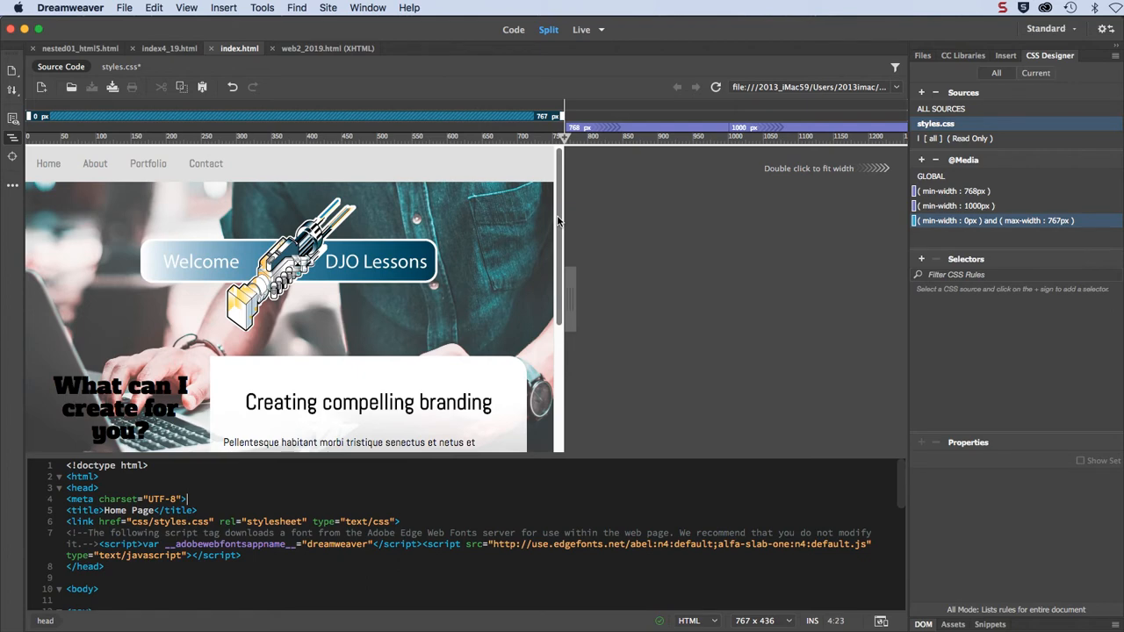
pyautogui.moveTo(693, 230)
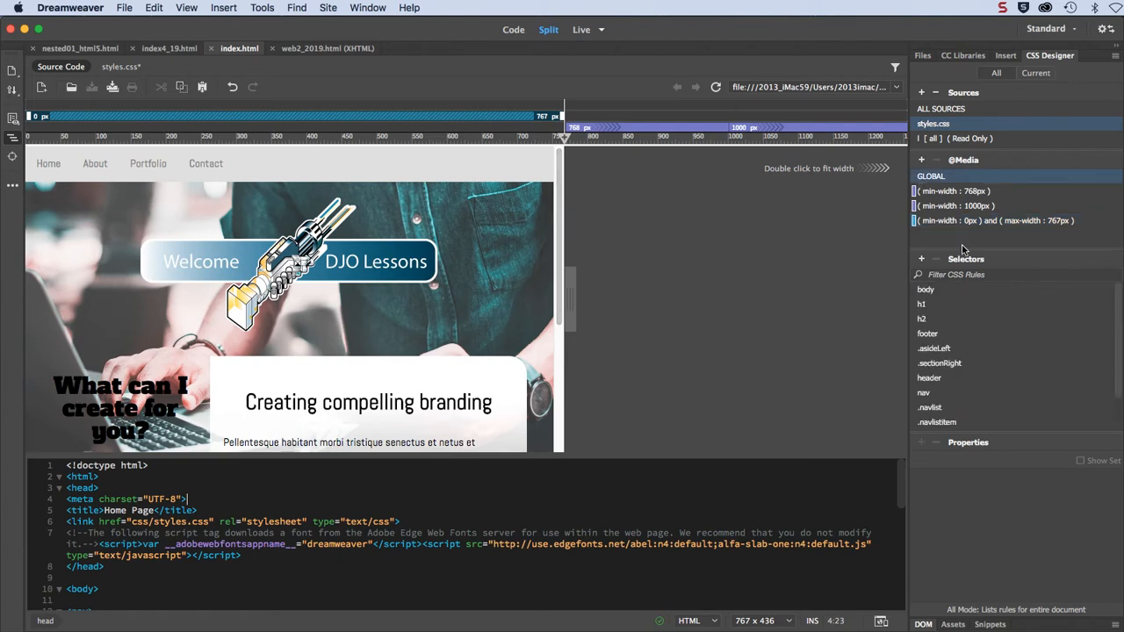
# Step: Duplicate the .asideLeft rule into the 0px–767px media query
pyautogui.rightClick(934, 348)
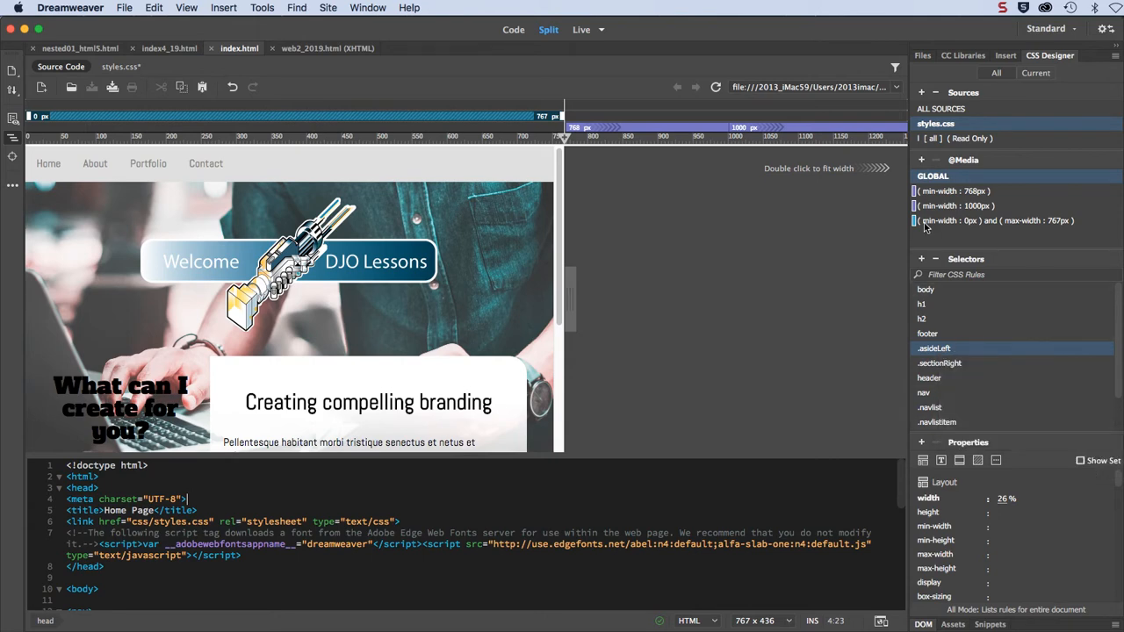
pyautogui.click(994, 222)
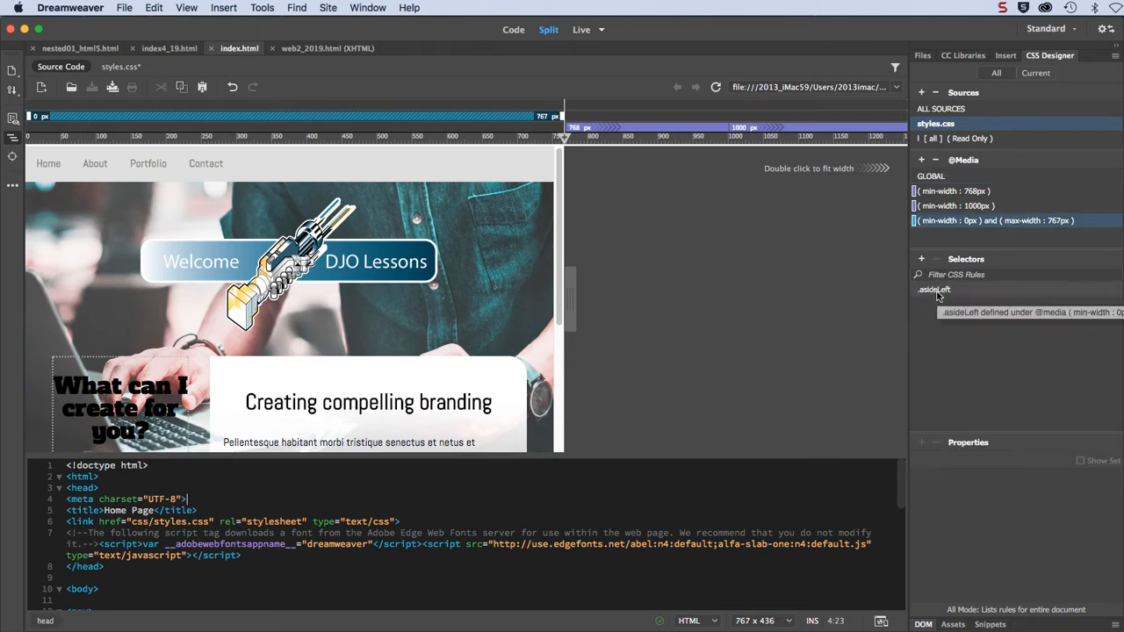
pyautogui.moveTo(932, 190)
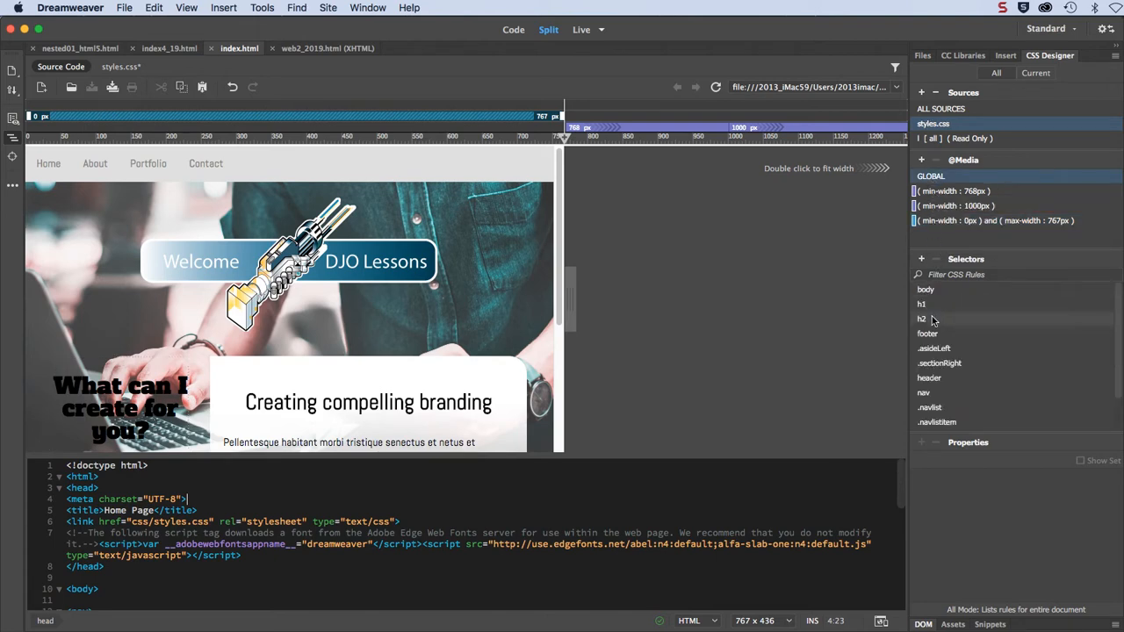
# Step: Duplicate the .sectionRight rule into the same 0px–767px media query
pyautogui.click(940, 361)
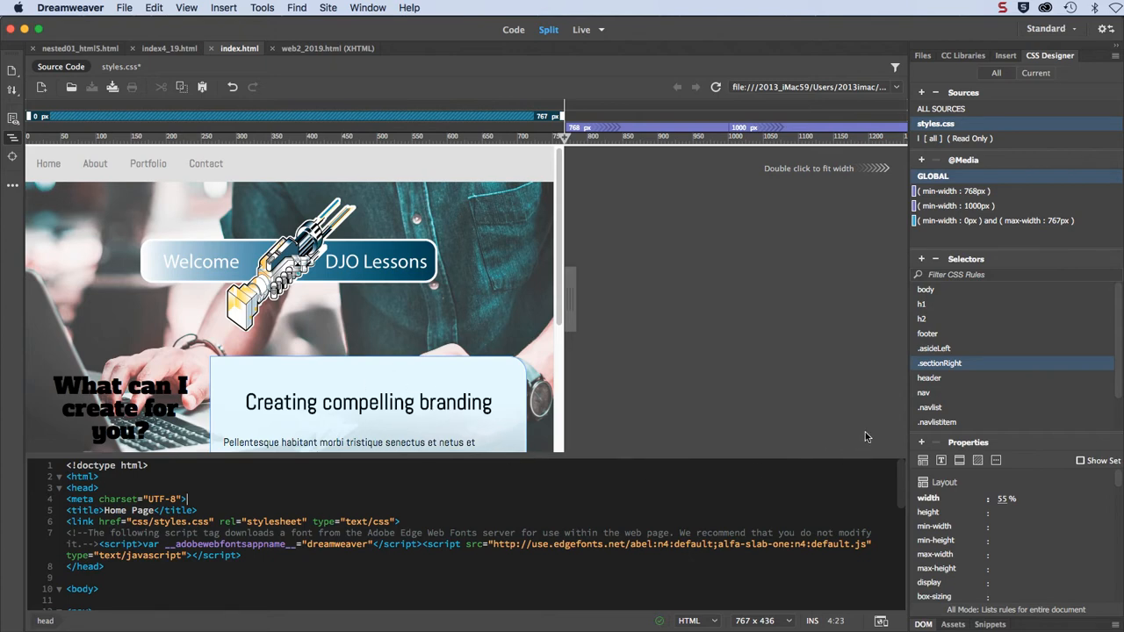
pyautogui.rightClick(938, 362)
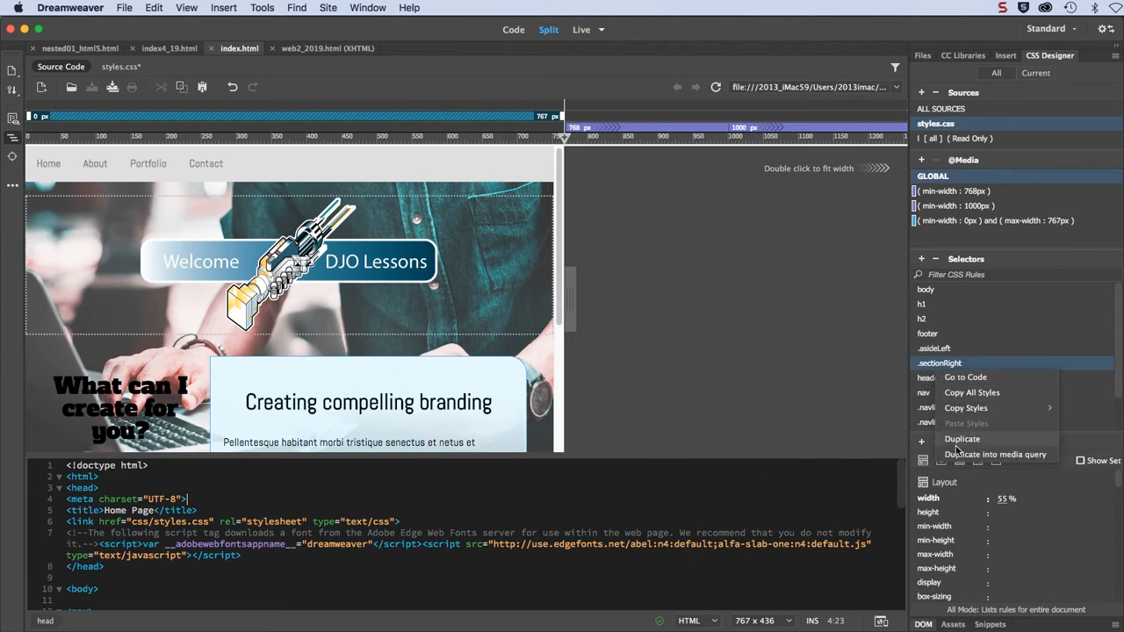
pyautogui.moveTo(996, 453)
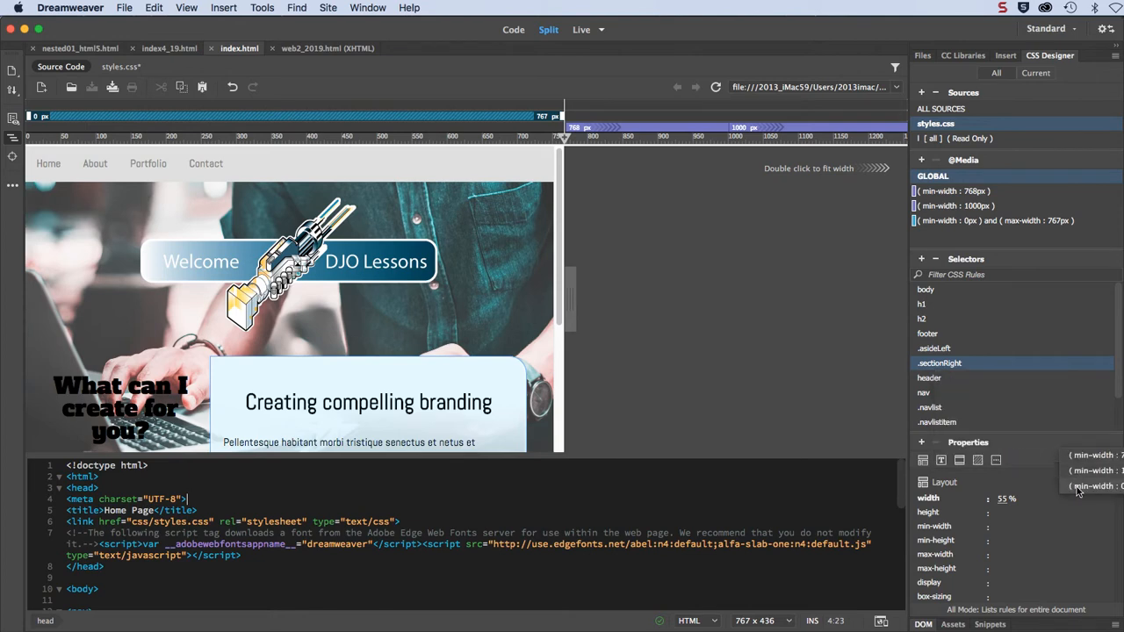
pyautogui.click(992, 222)
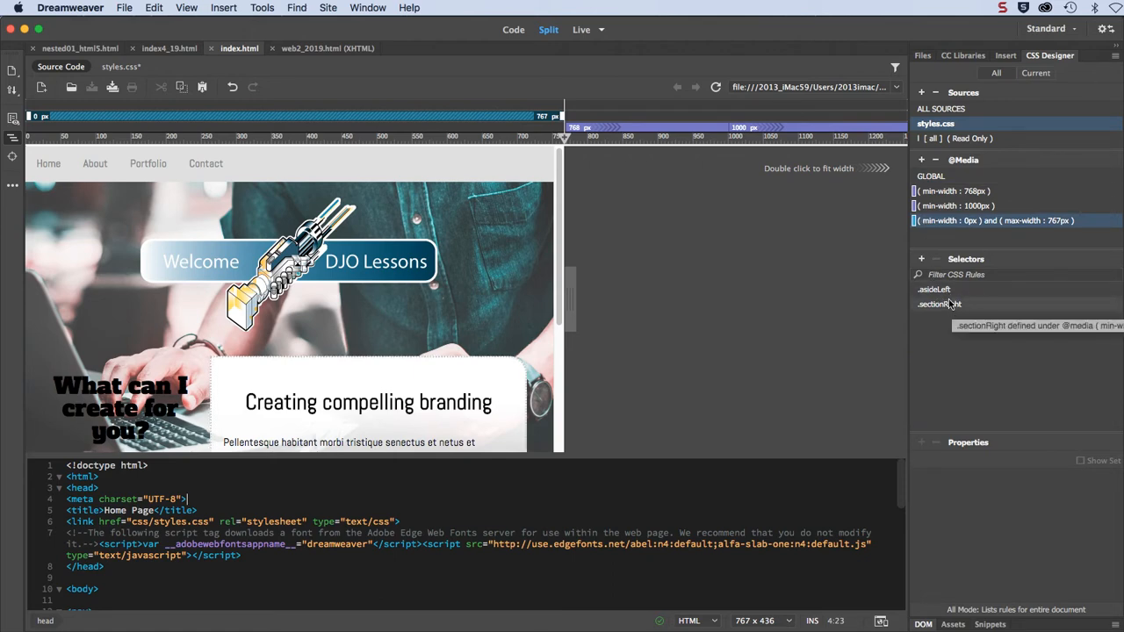
pyautogui.moveTo(330, 267)
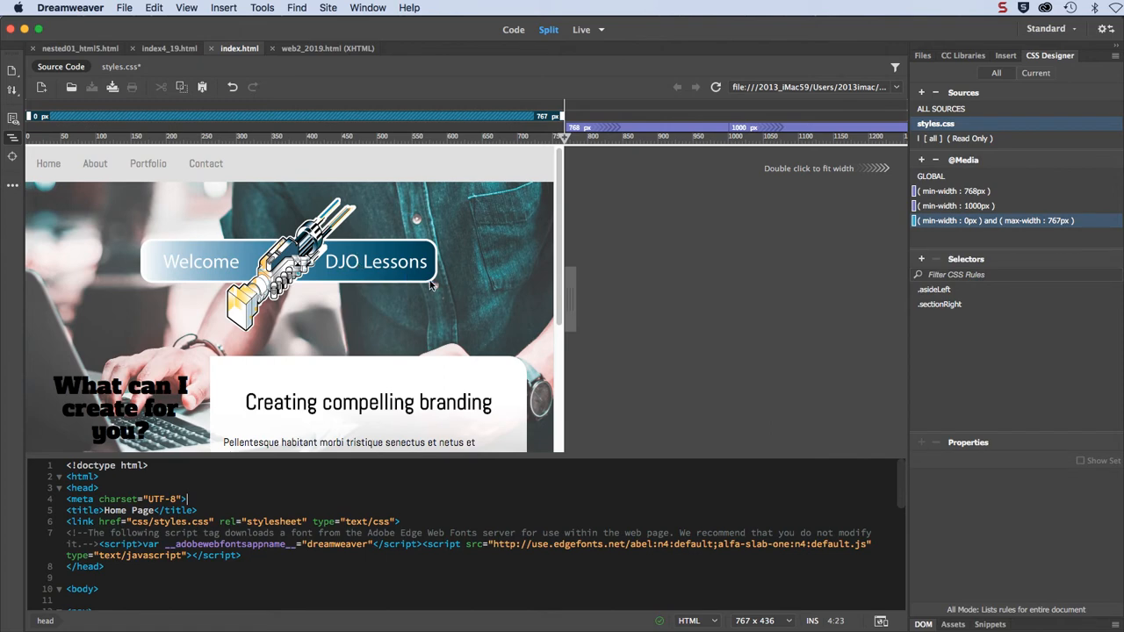
pyautogui.moveTo(450, 277)
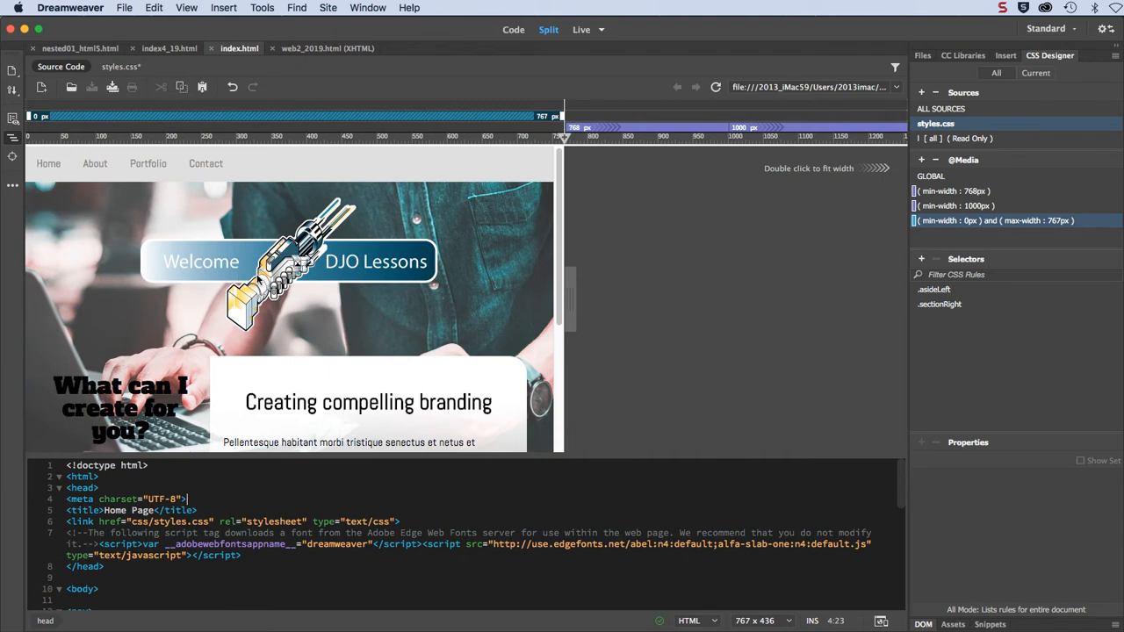
pyautogui.moveTo(607, 294)
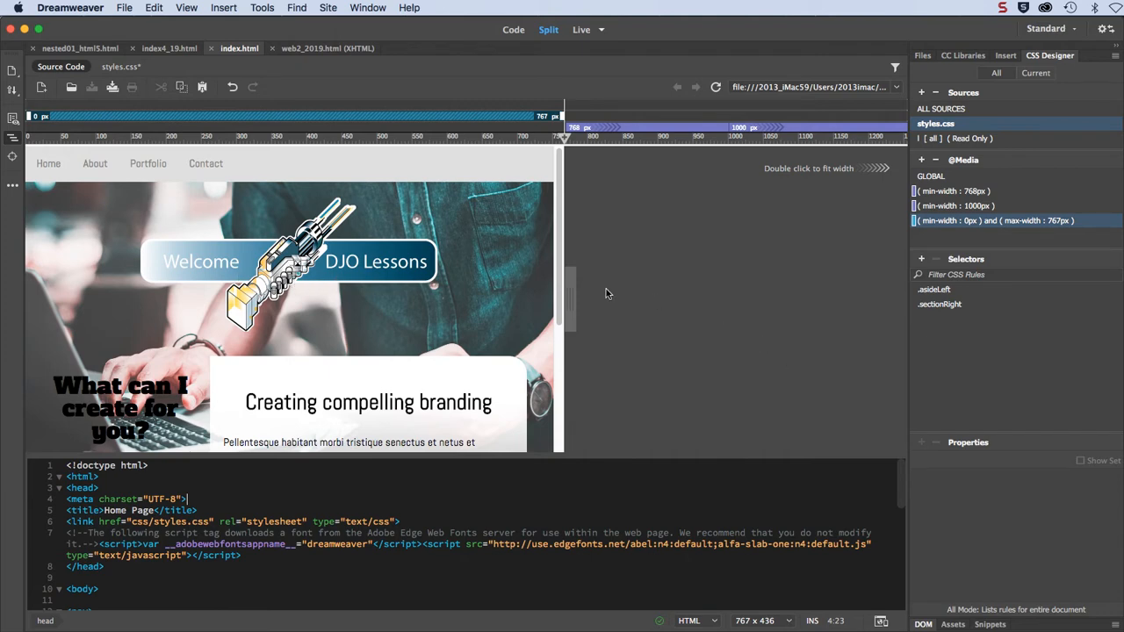
pyautogui.moveTo(966, 327)
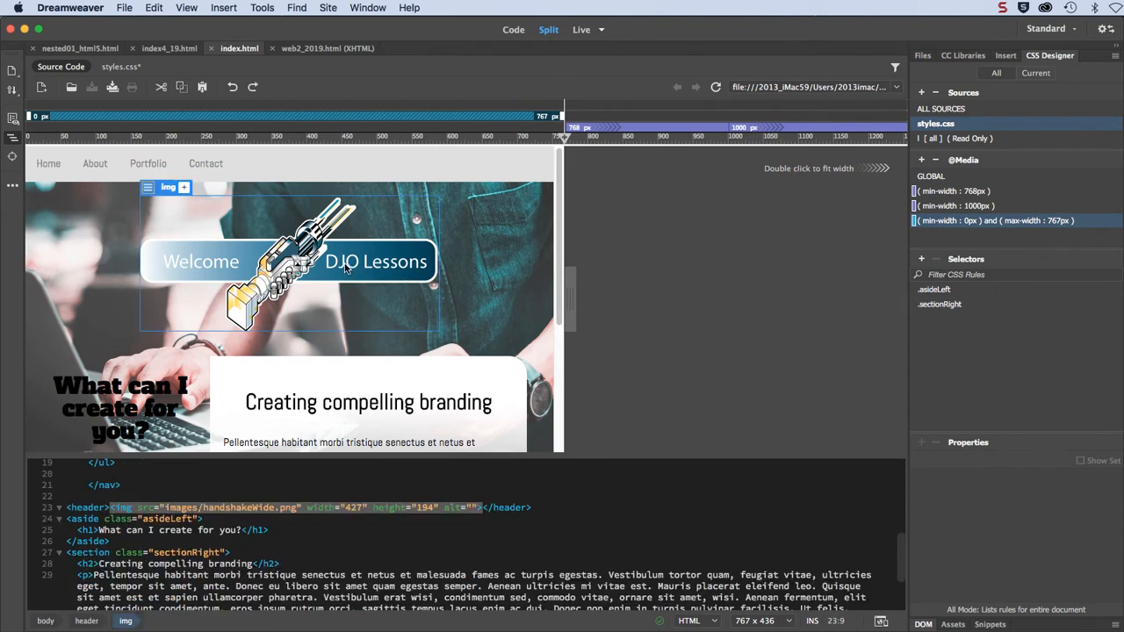
pyautogui.moveTo(647, 297)
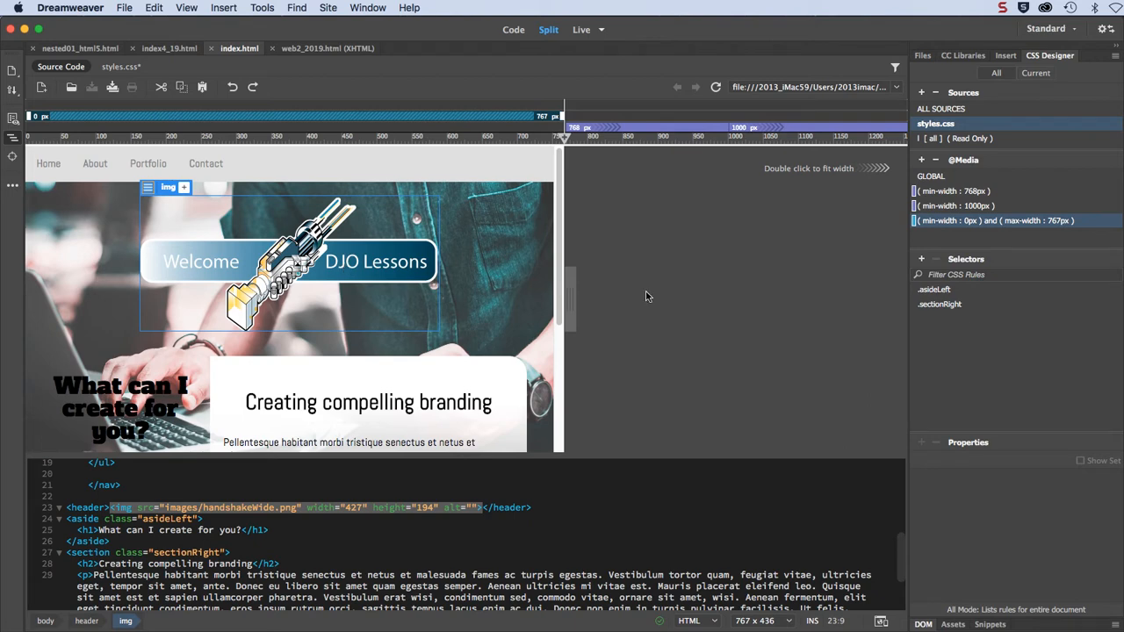
# Step: Add a header img rule to the 767px query and make its width a 60% percentage
pyautogui.click(921, 258)
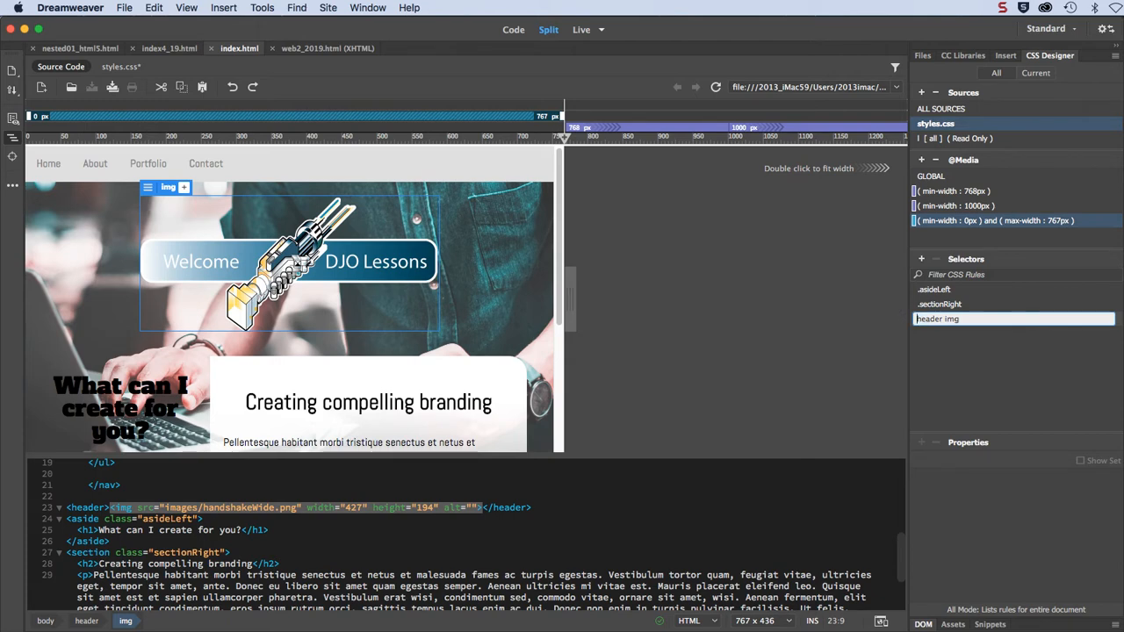
pyautogui.moveTo(857, 323)
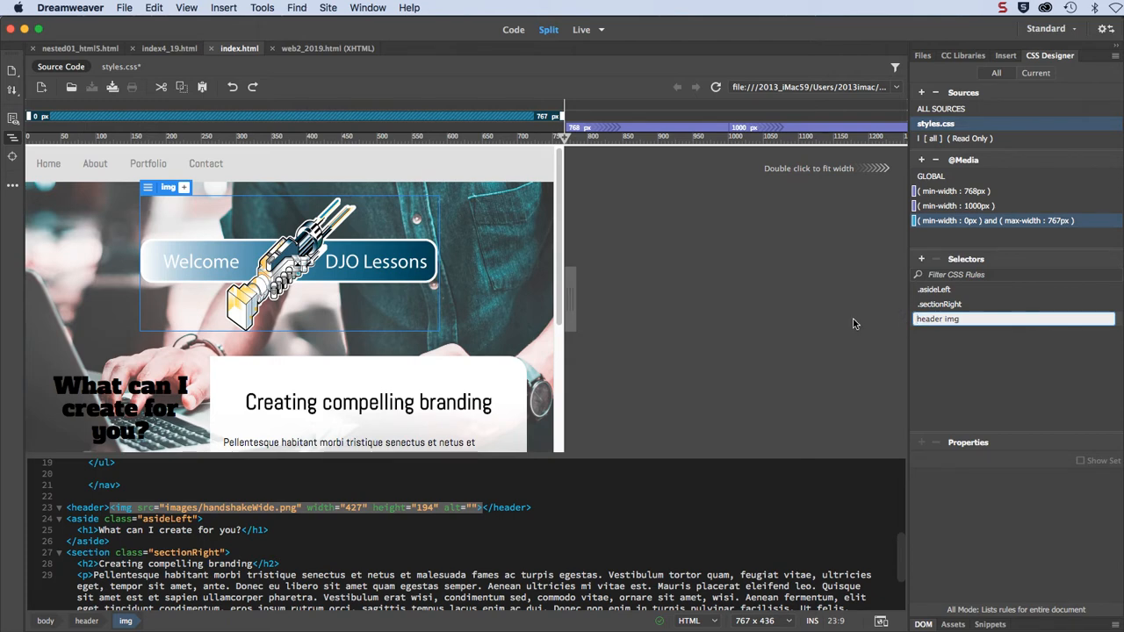
pyautogui.click(936, 319)
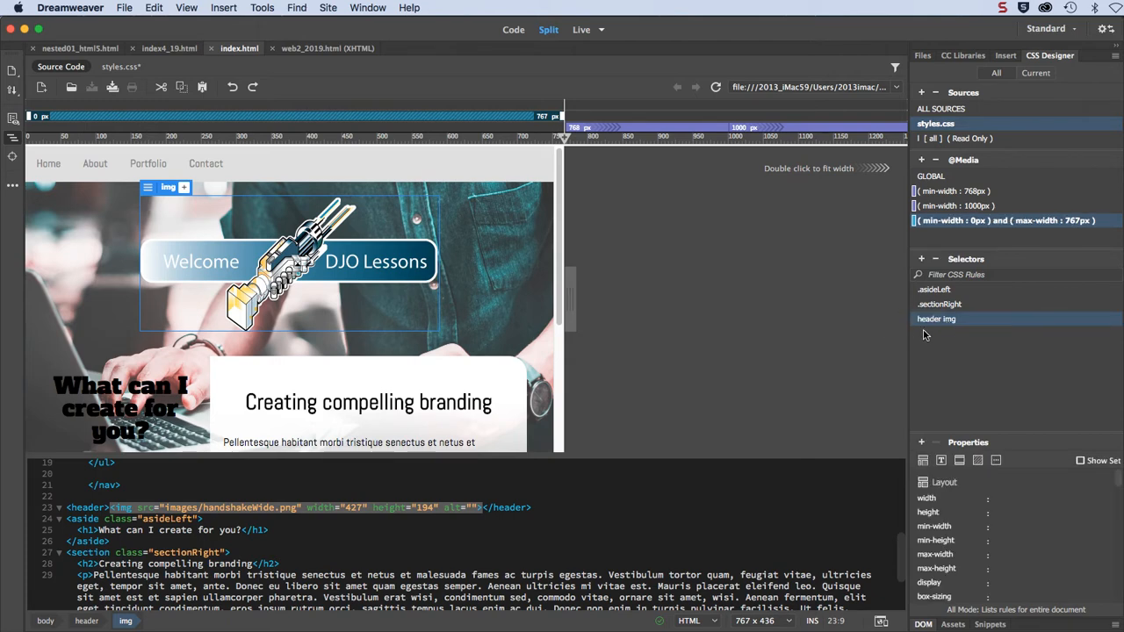
pyautogui.moveTo(930, 342)
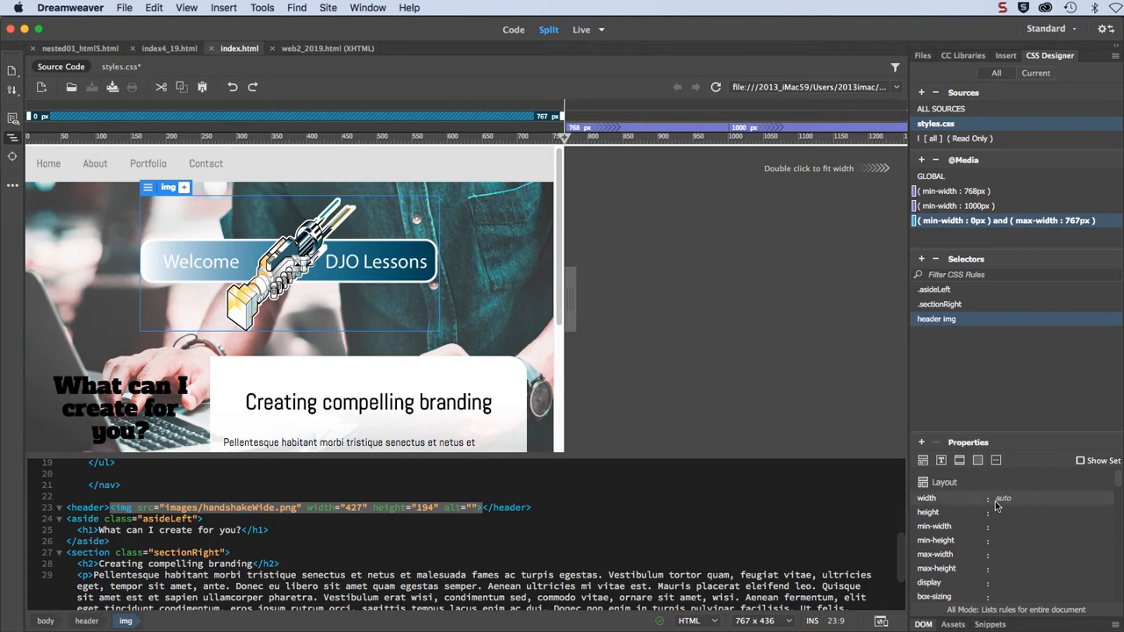
pyautogui.click(1003, 499)
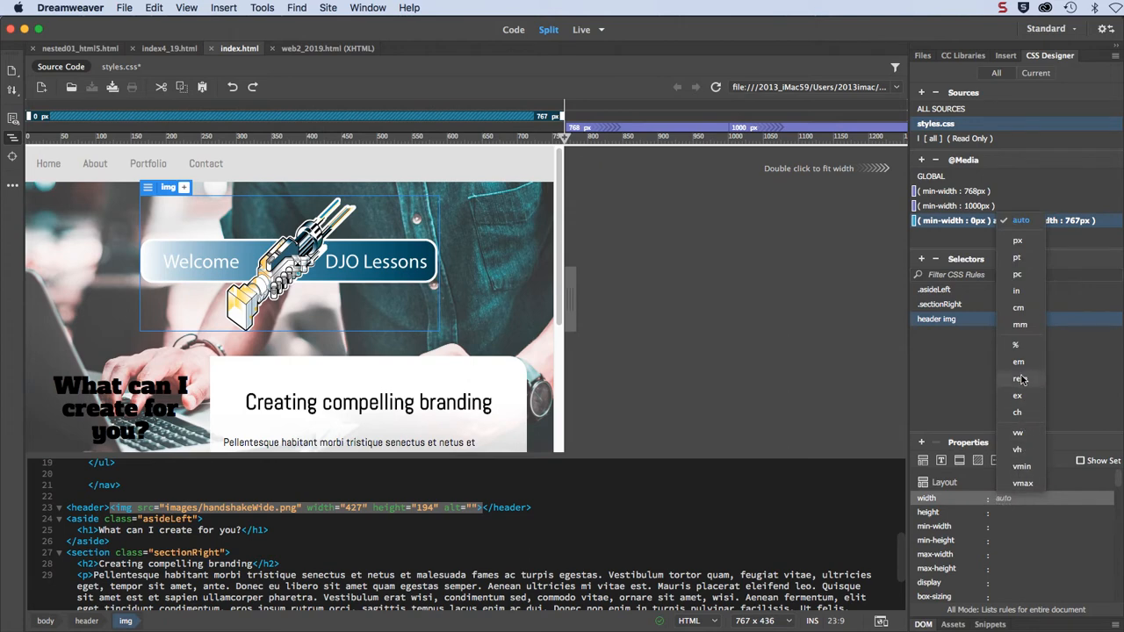
pyautogui.click(1015, 342)
pyautogui.write('60')
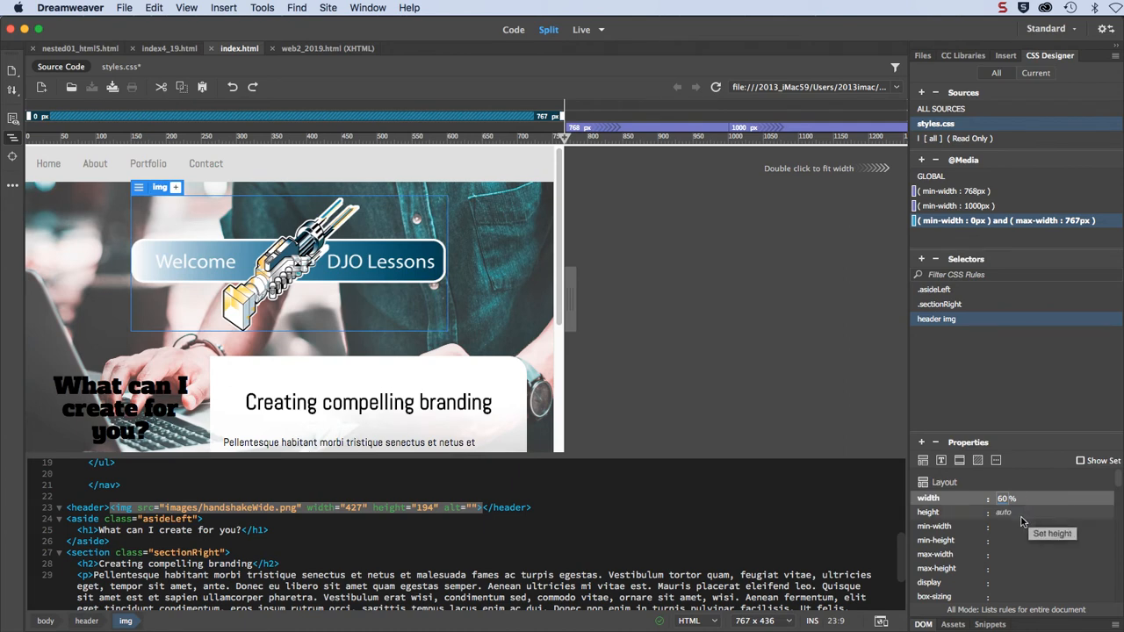
pyautogui.moveTo(518, 285)
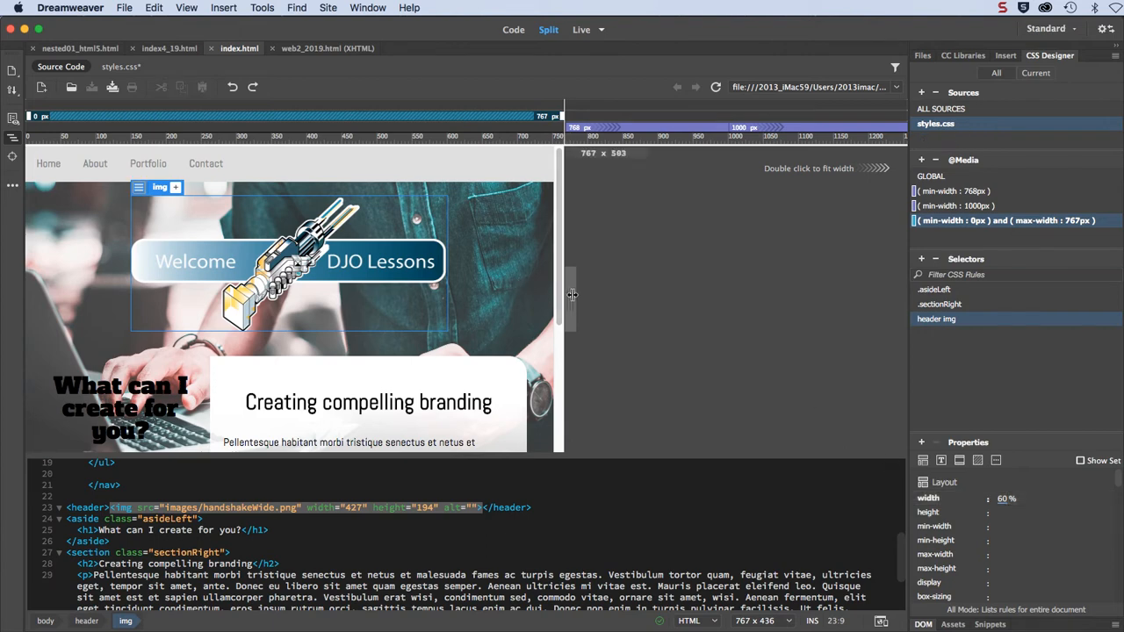
pyautogui.moveTo(572, 295); pyautogui.dragTo(460, 295)
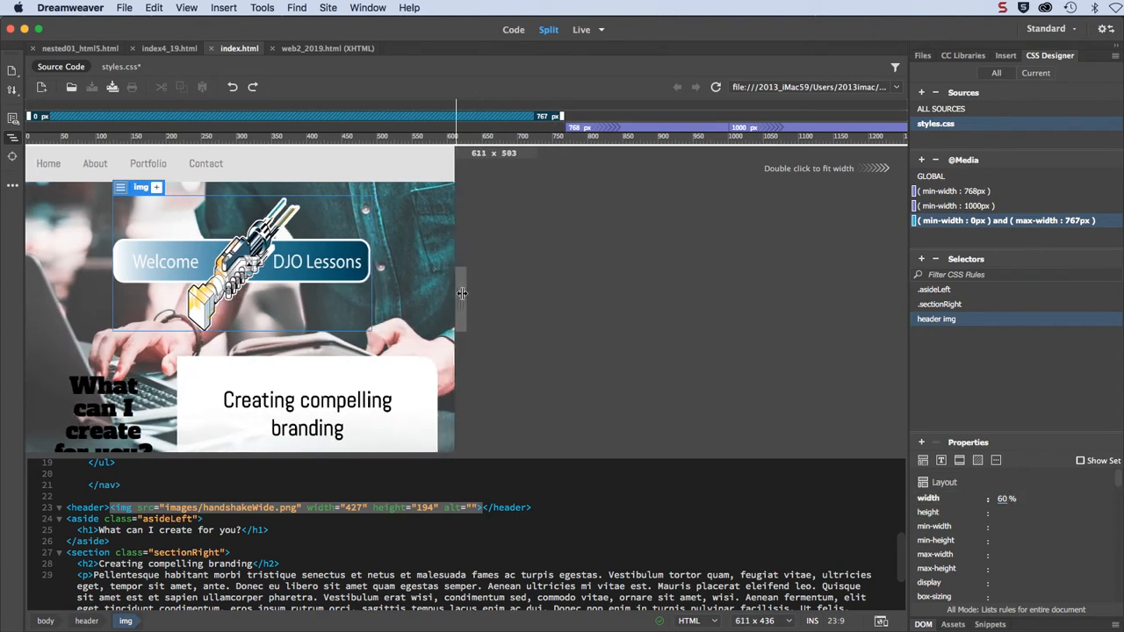
pyautogui.moveTo(460, 295); pyautogui.dragTo(442, 279)
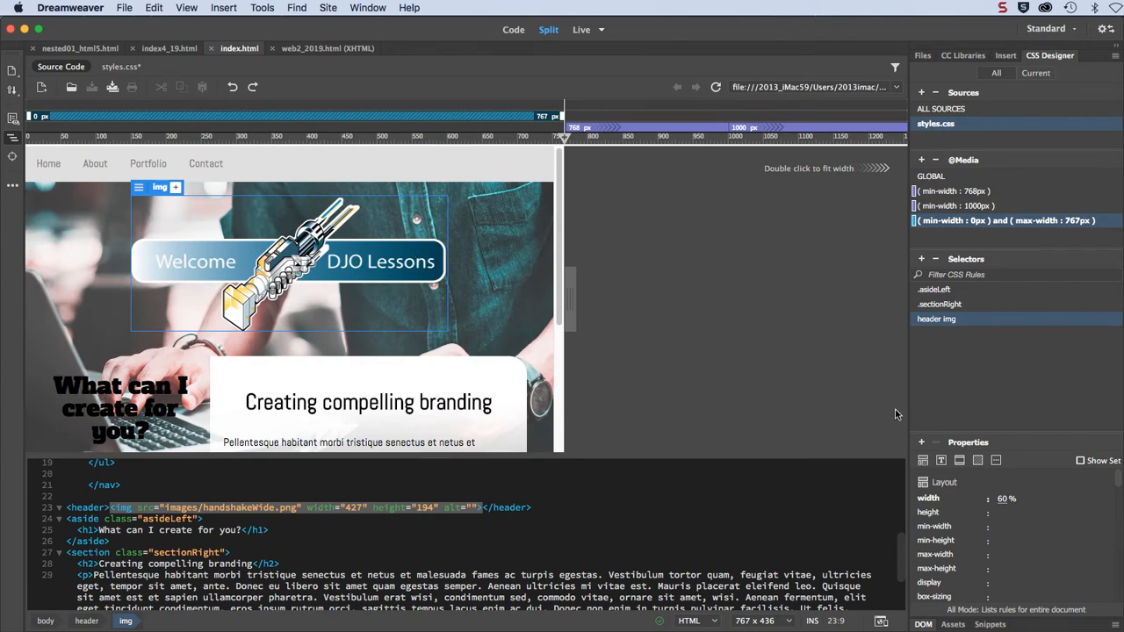
# Step: Set the header img height to 60% as well
pyautogui.click(1005, 513)
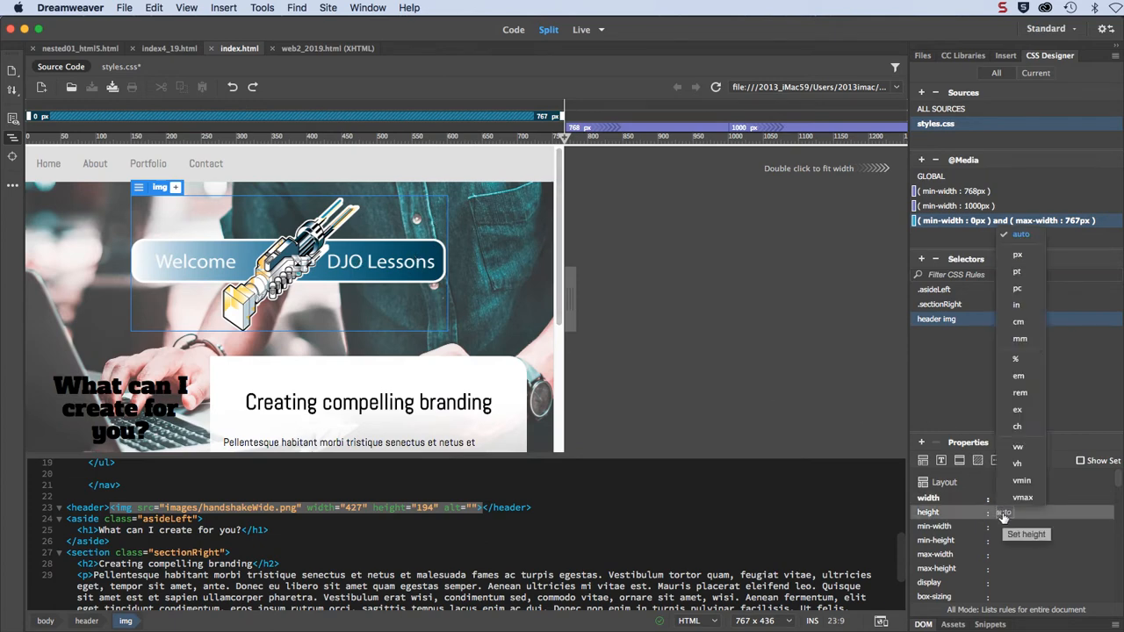
pyautogui.click(1015, 358)
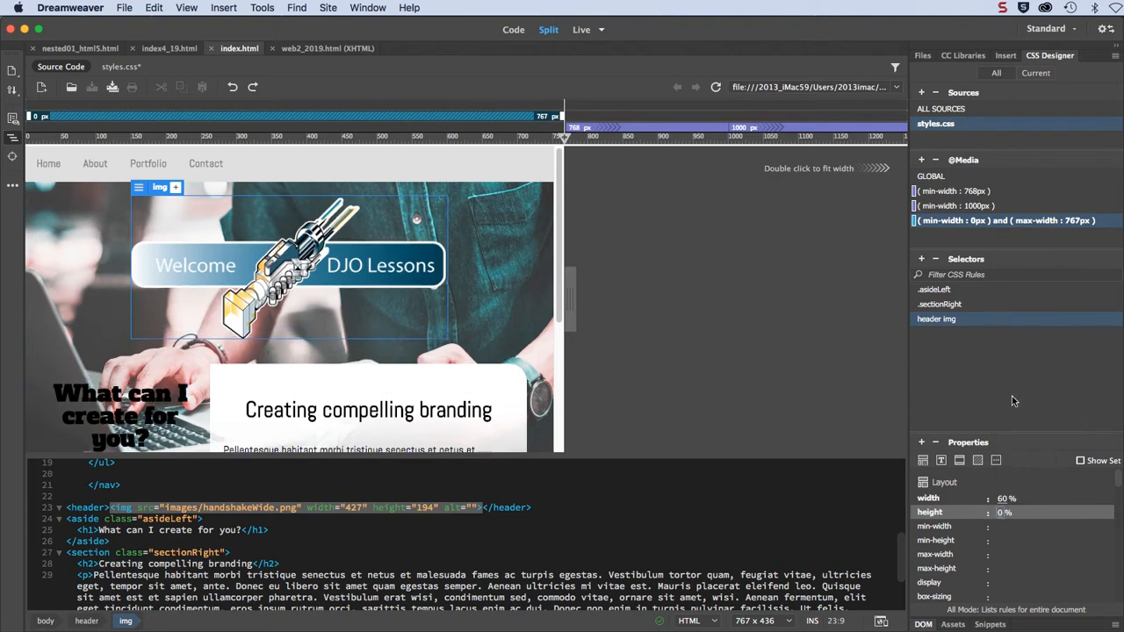
pyautogui.click(1010, 512)
pyautogui.write('60')
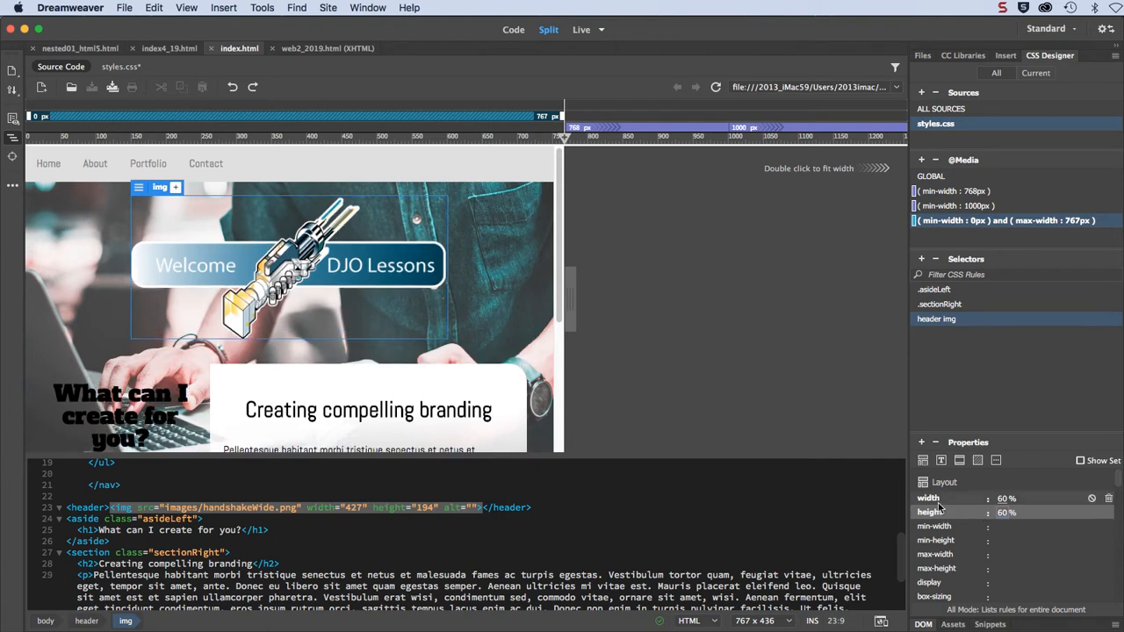
pyautogui.moveTo(562, 295); pyautogui.dragTo(513, 295)
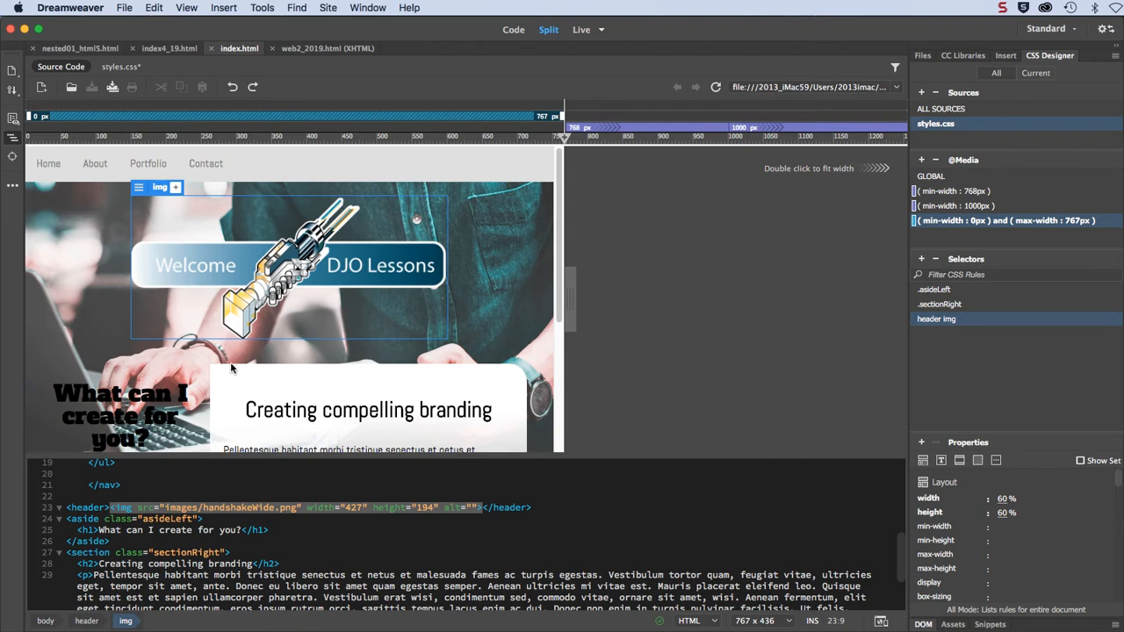
pyautogui.moveTo(232, 367)
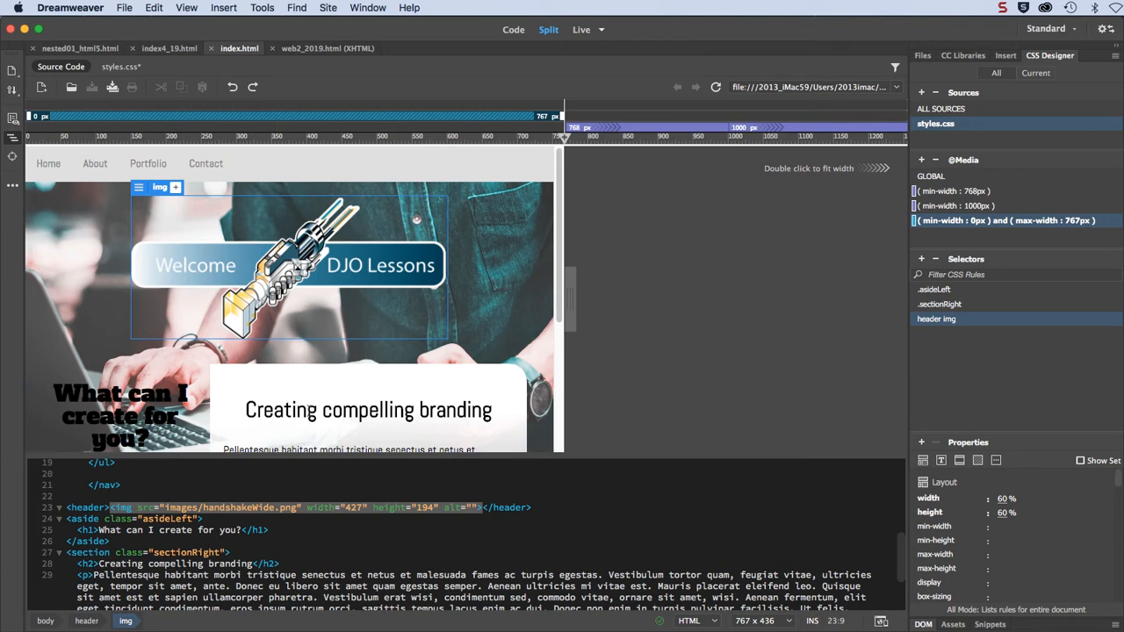
pyautogui.moveTo(755, 306)
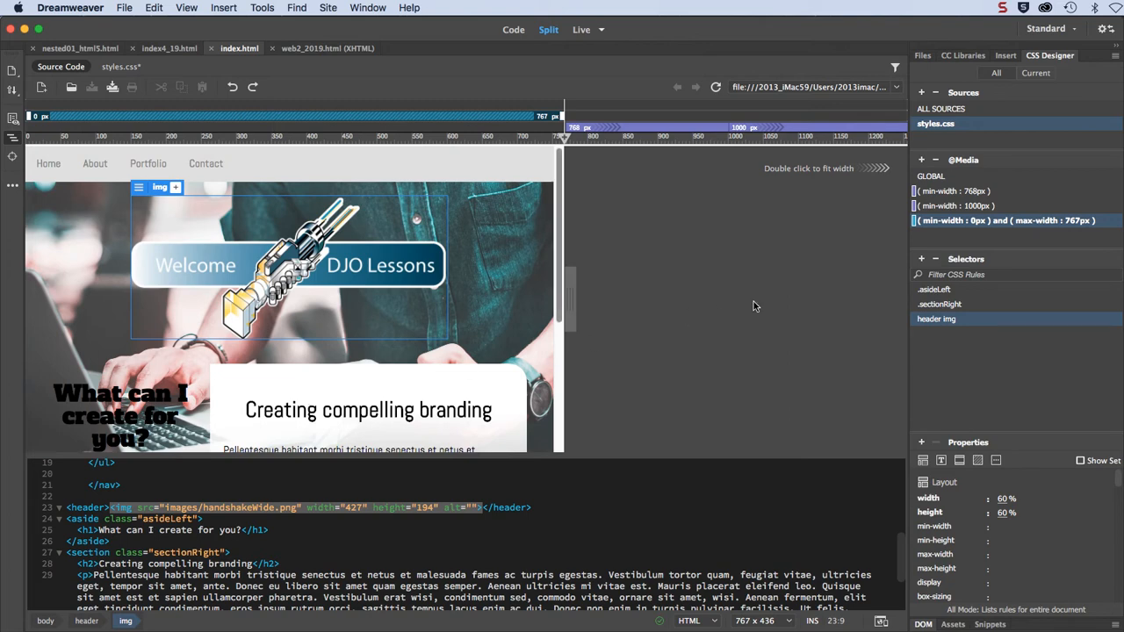
# Step: Set .asideLeft width to 90% in the 0px–767px media query
pyautogui.click(934, 288)
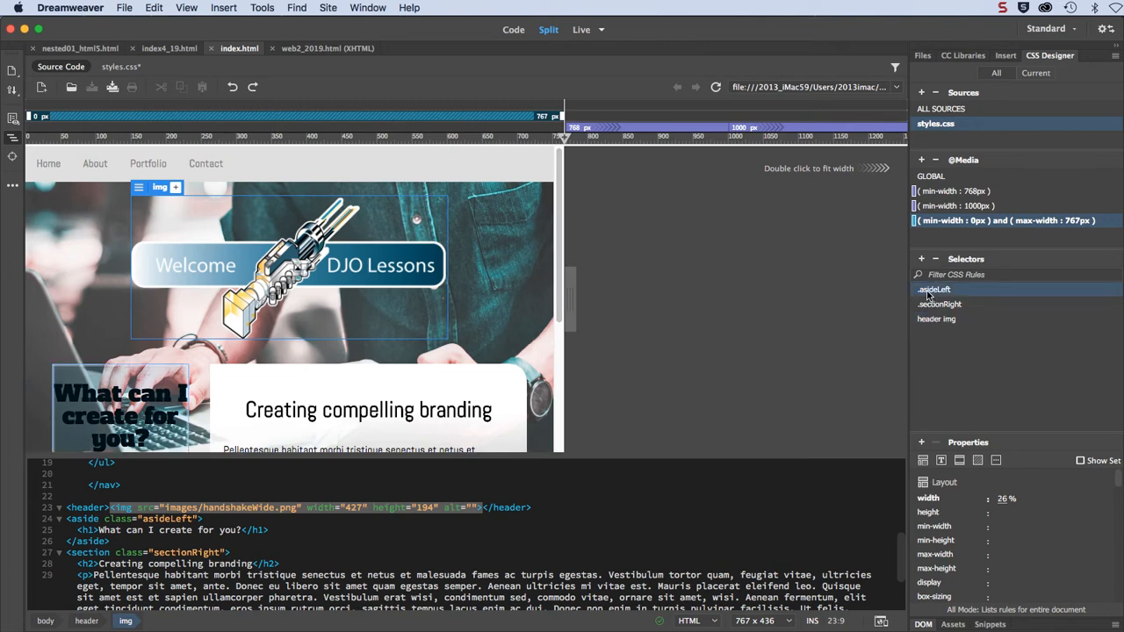
pyautogui.moveTo(934, 307)
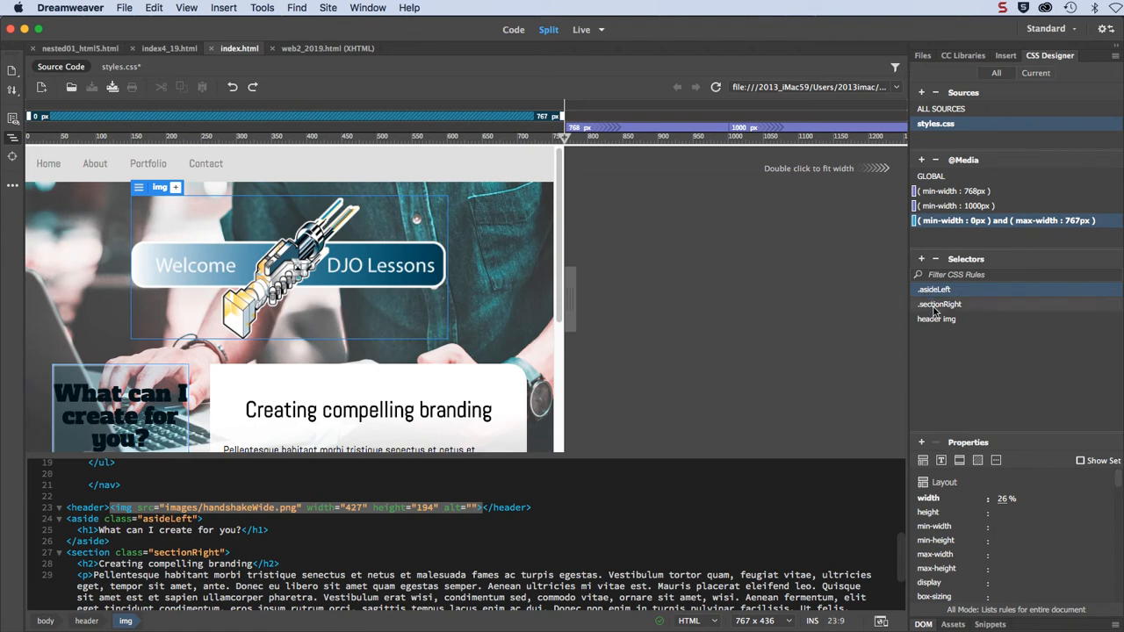
pyautogui.click(938, 304)
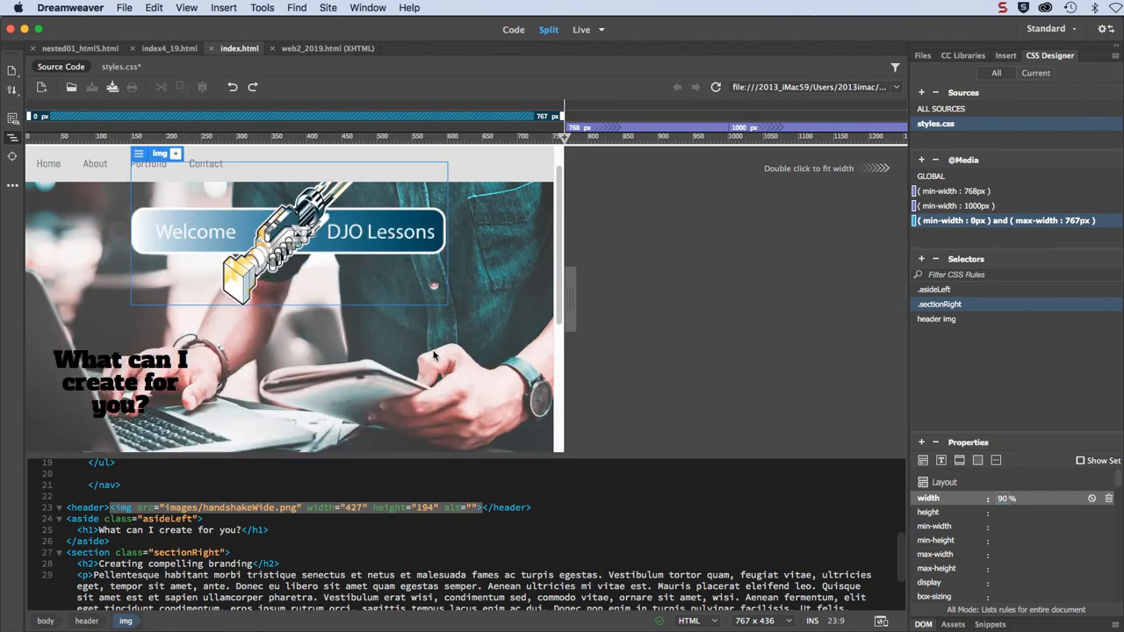
pyautogui.scroll(-3)
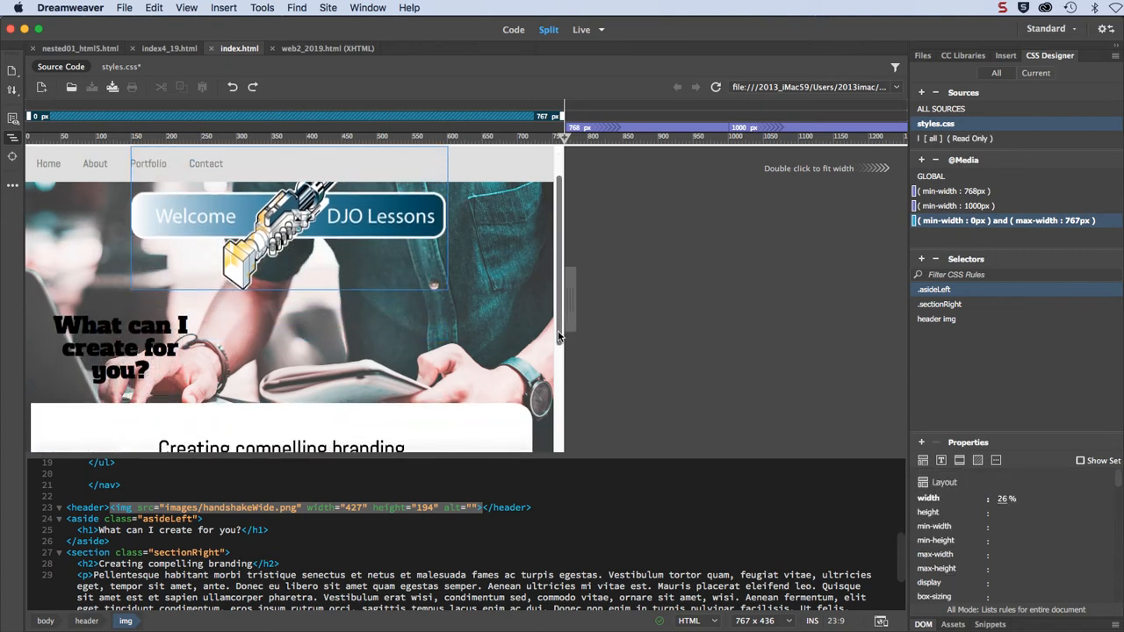
pyautogui.scroll(-3)
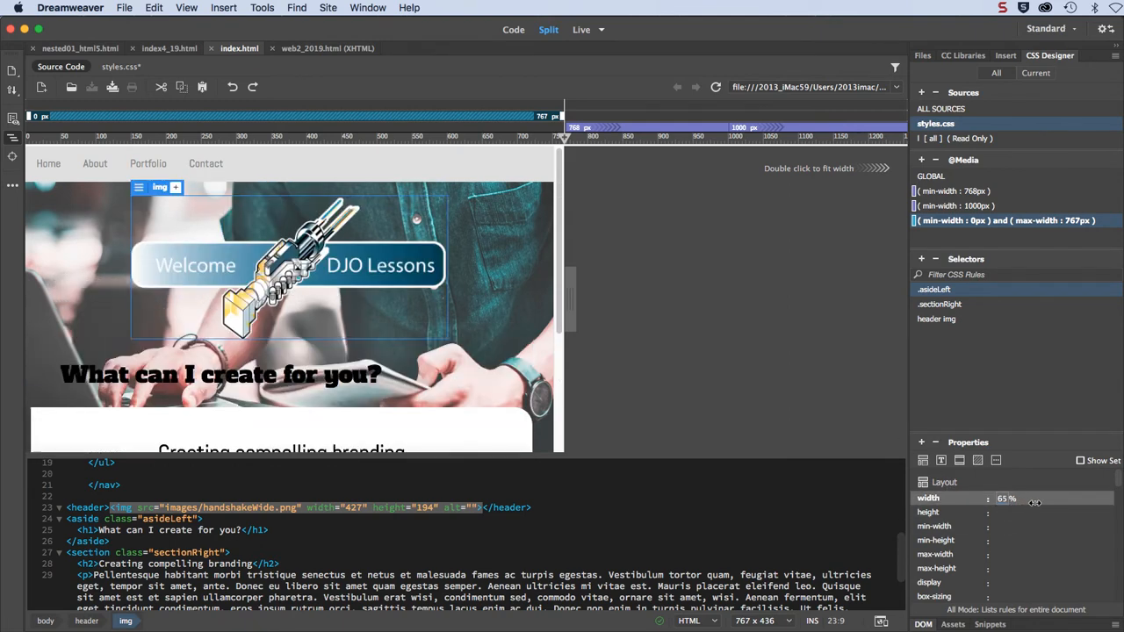
pyautogui.moveTo(1034, 499); pyautogui.dragTo(1050, 499)
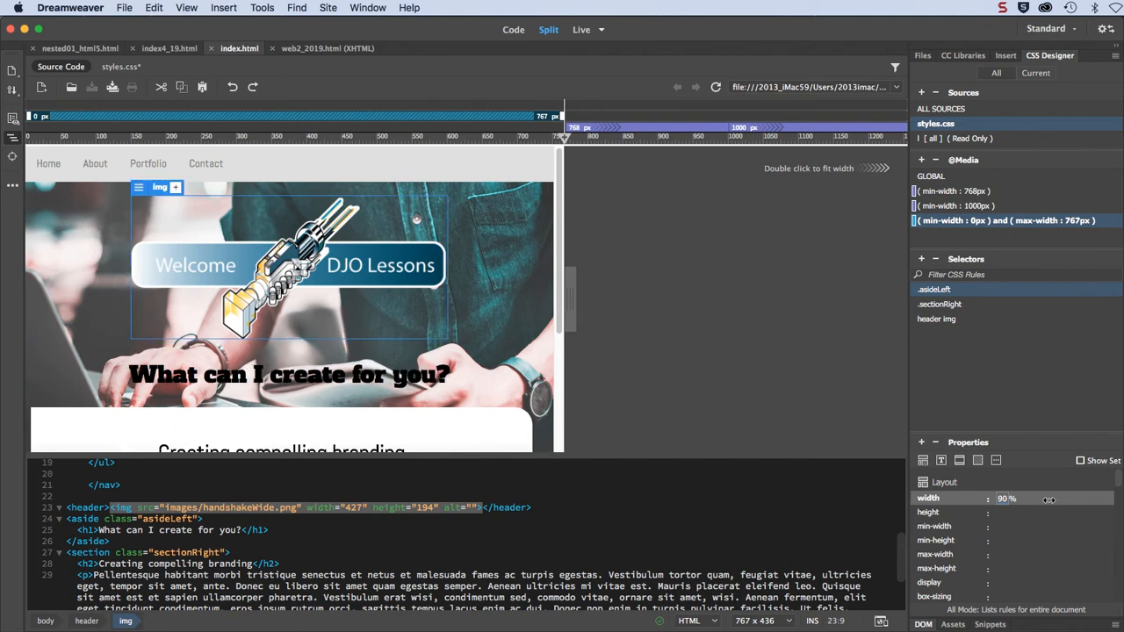
pyautogui.moveTo(594, 228)
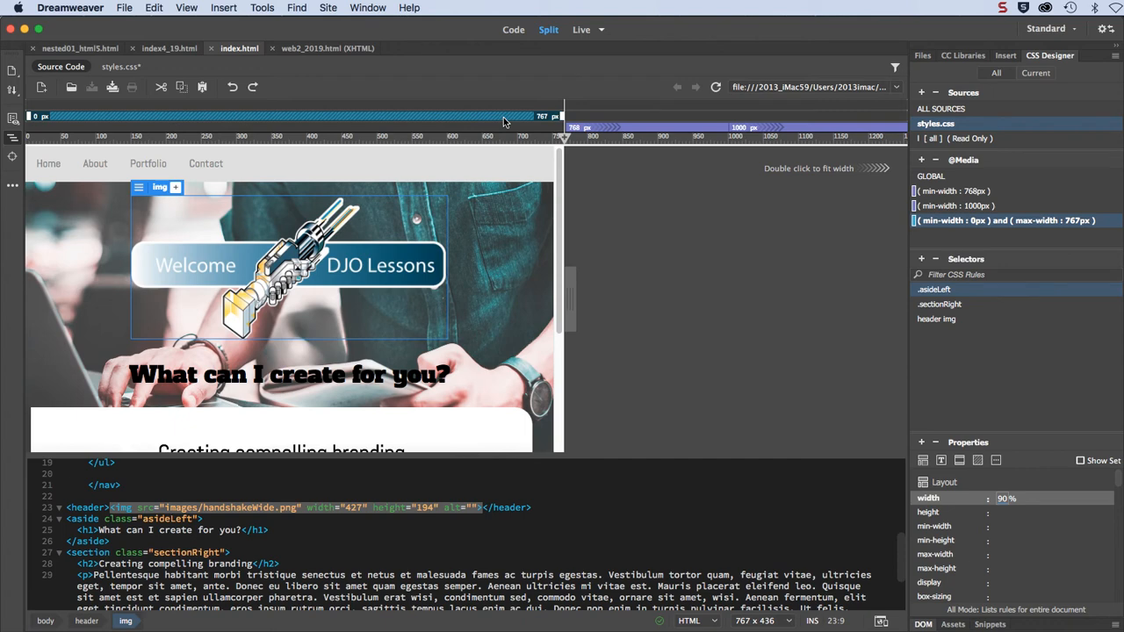
pyautogui.moveTo(597, 126)
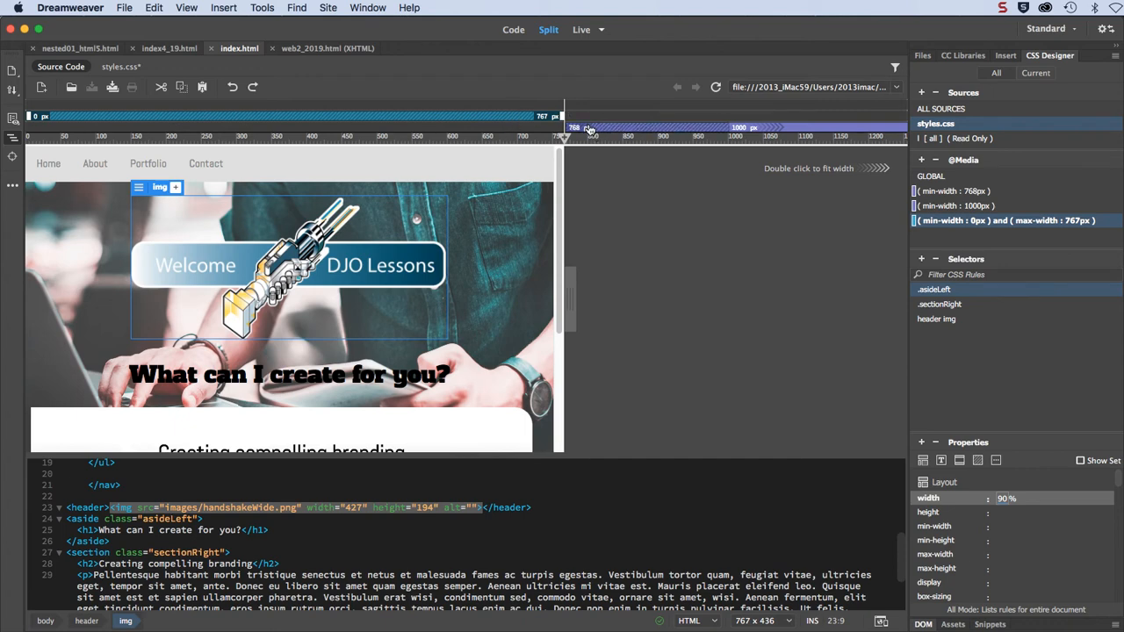
pyautogui.moveTo(555, 116); pyautogui.dragTo(562, 116)
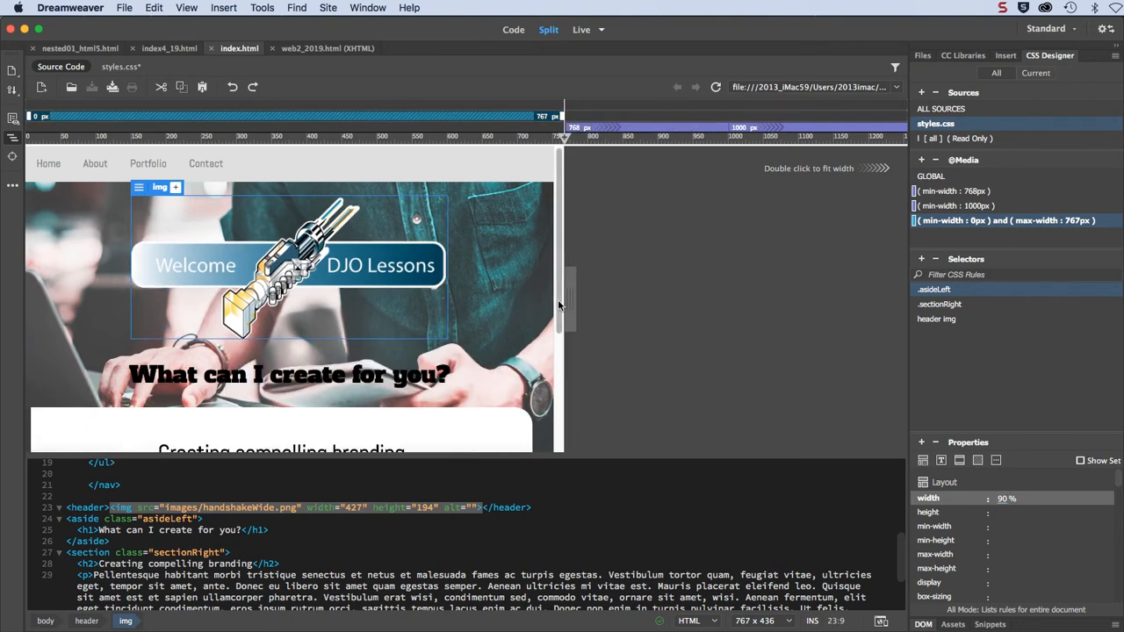
pyautogui.scroll(-3)
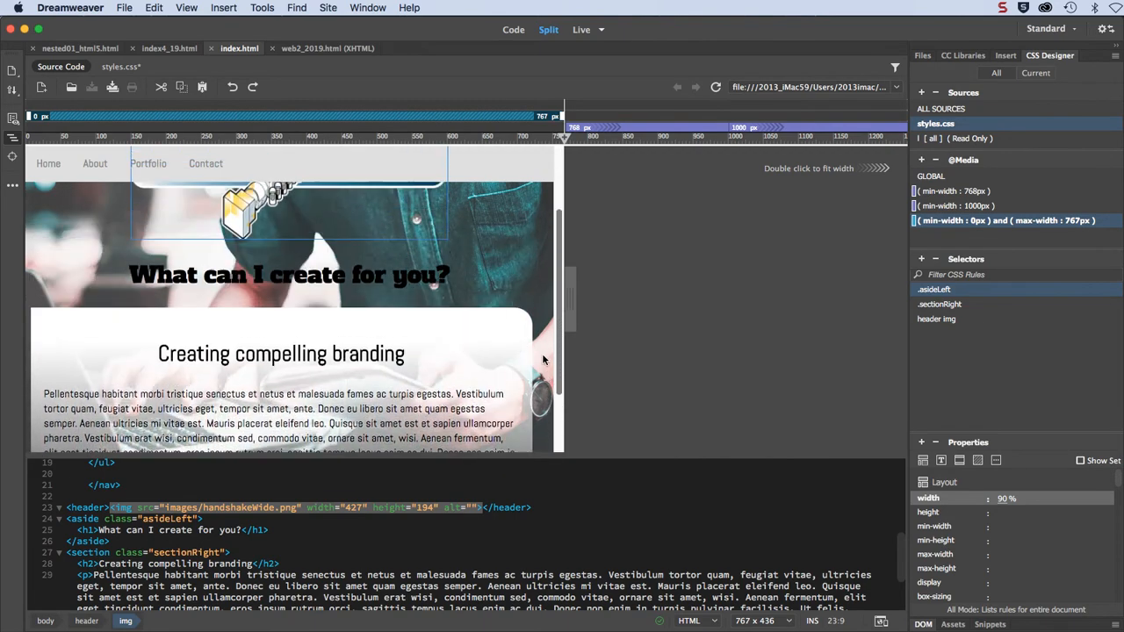
pyautogui.scroll(3)
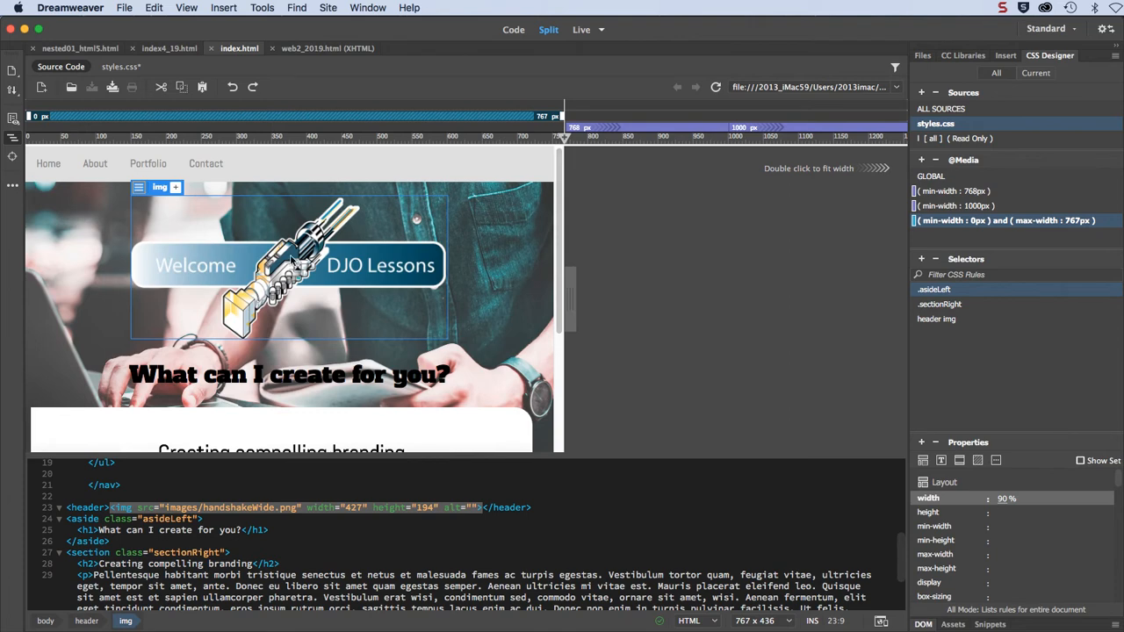
pyautogui.moveTo(572, 312)
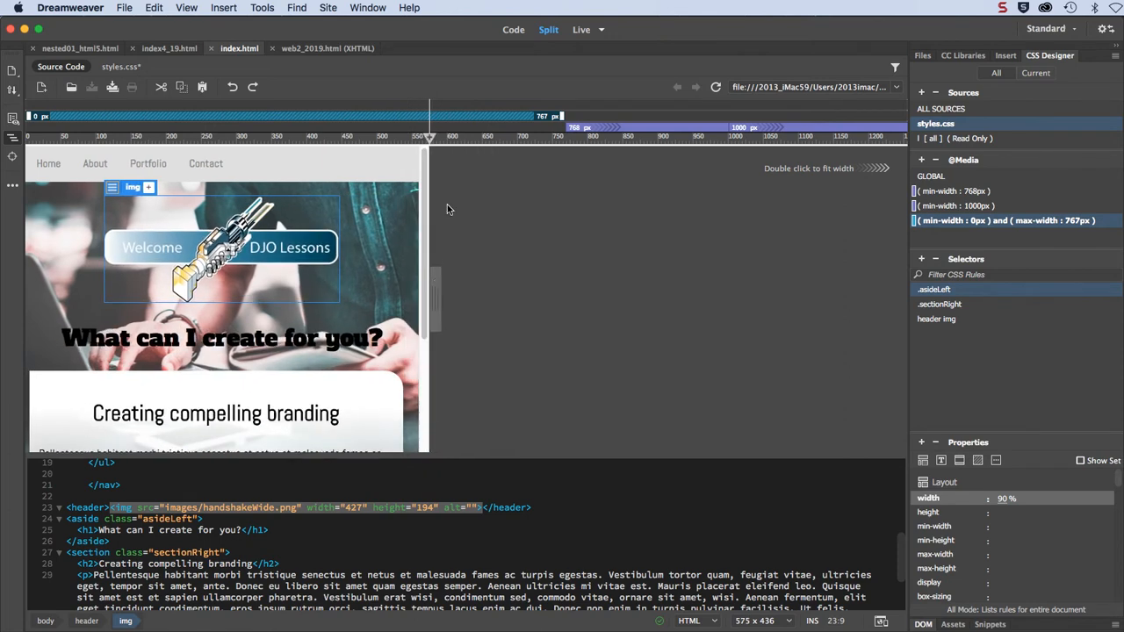
pyautogui.moveTo(430, 116); pyautogui.dragTo(562, 116)
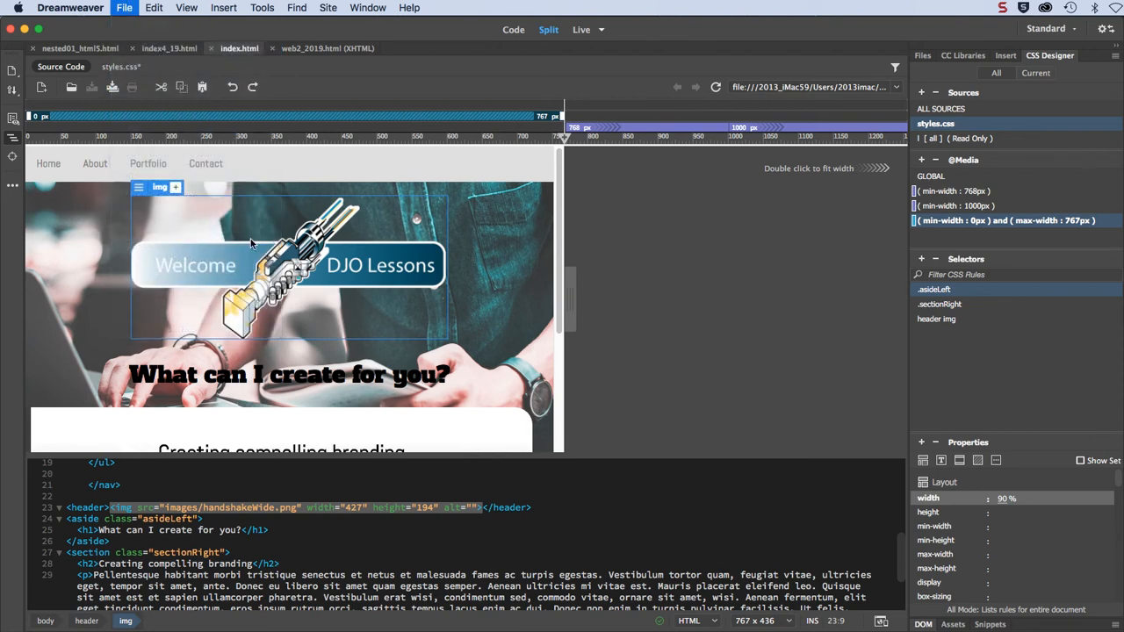
pyautogui.moveTo(119, 66)
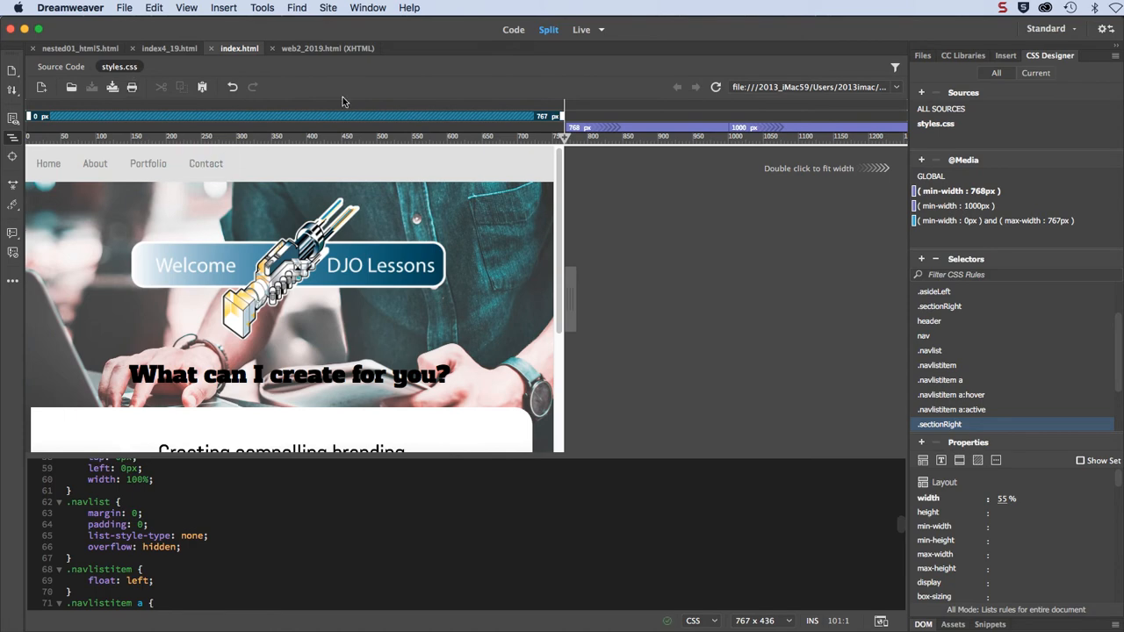
pyautogui.click(513, 28)
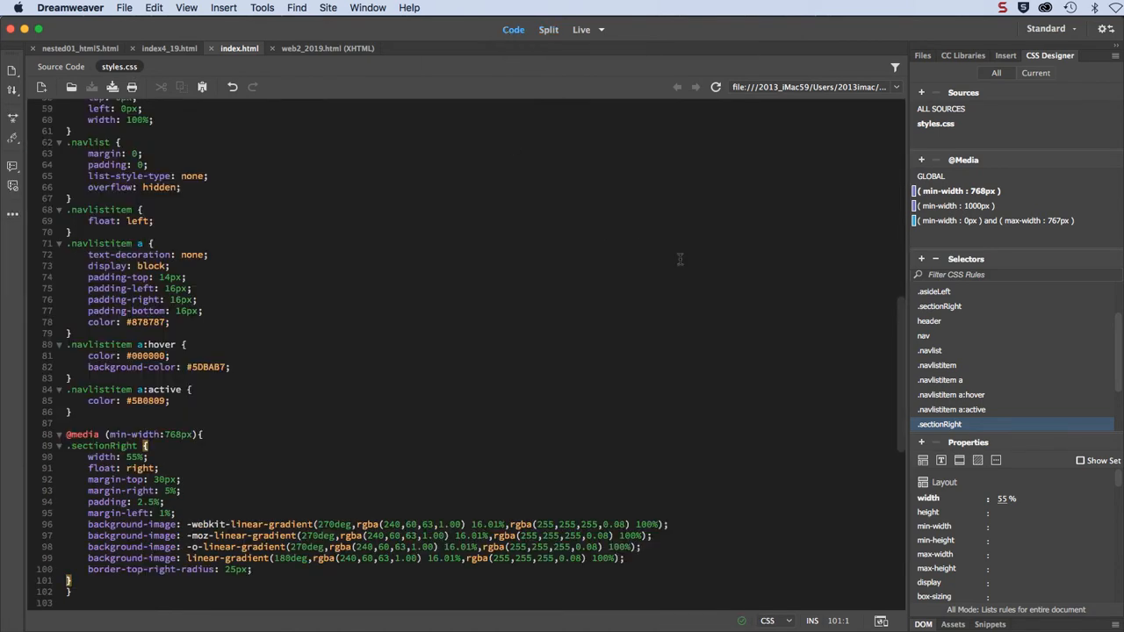
pyautogui.scroll(-3)
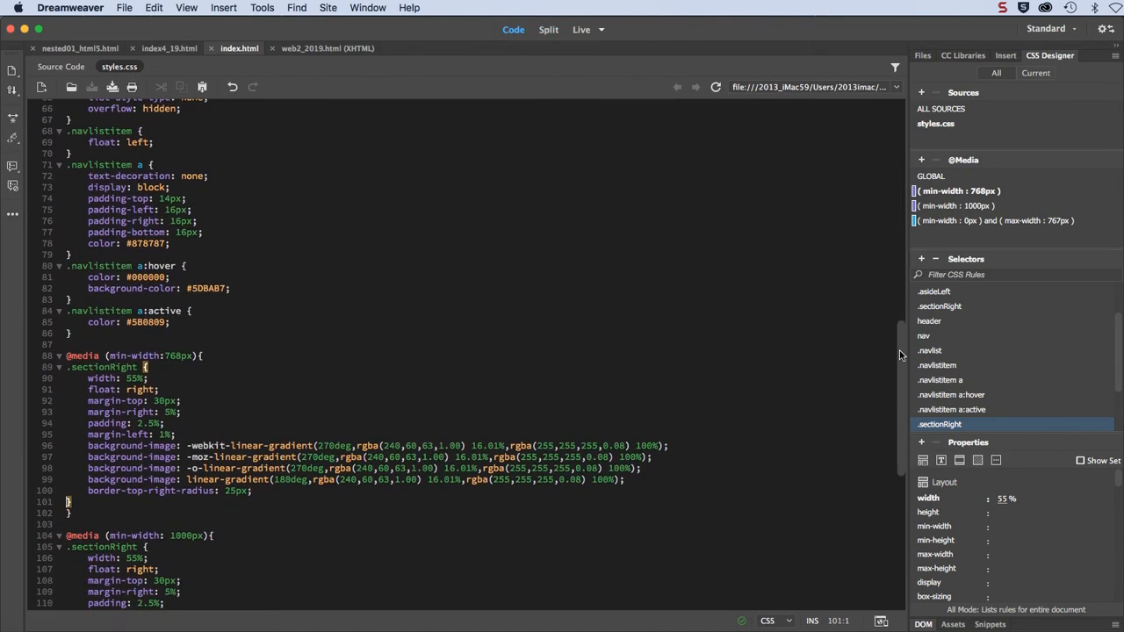
pyautogui.scroll(-3)
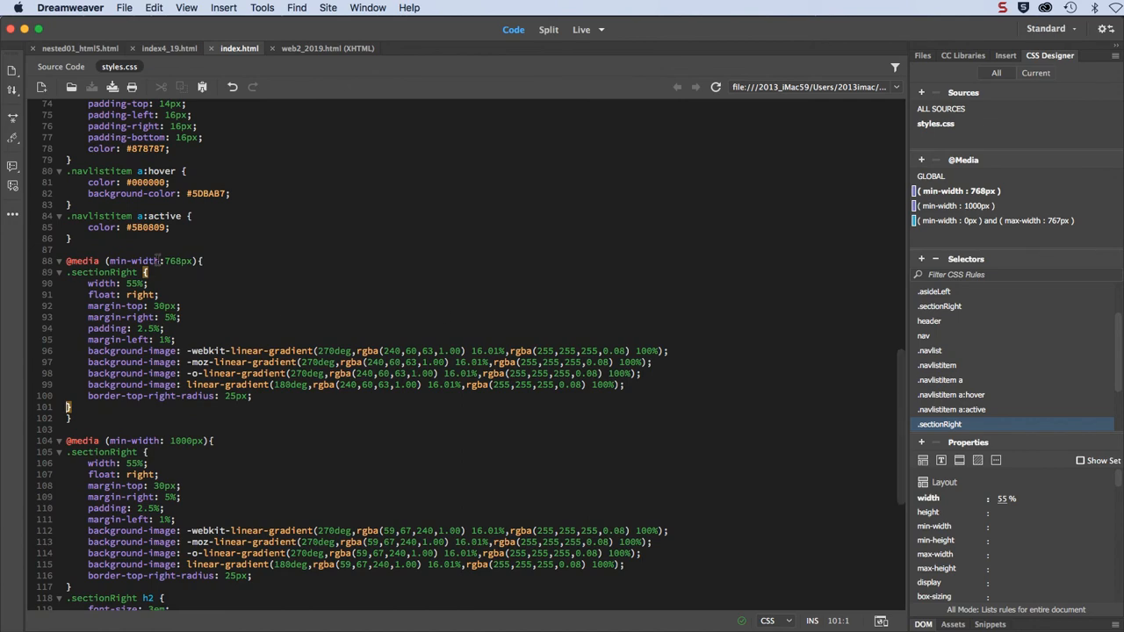
pyautogui.moveTo(901, 407)
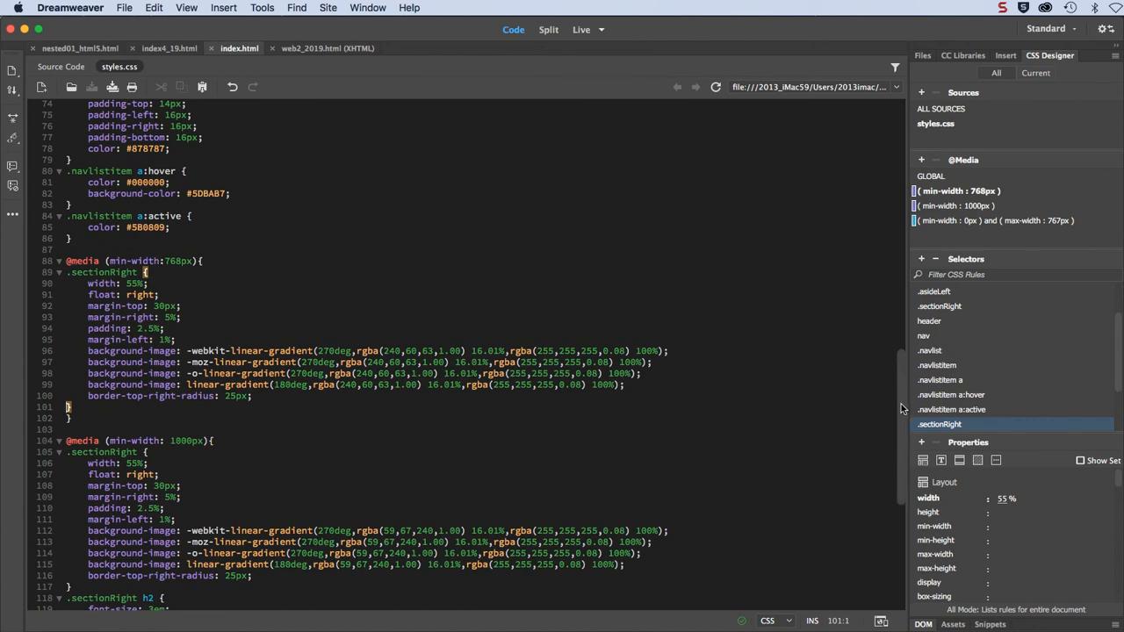
pyautogui.scroll(-3)
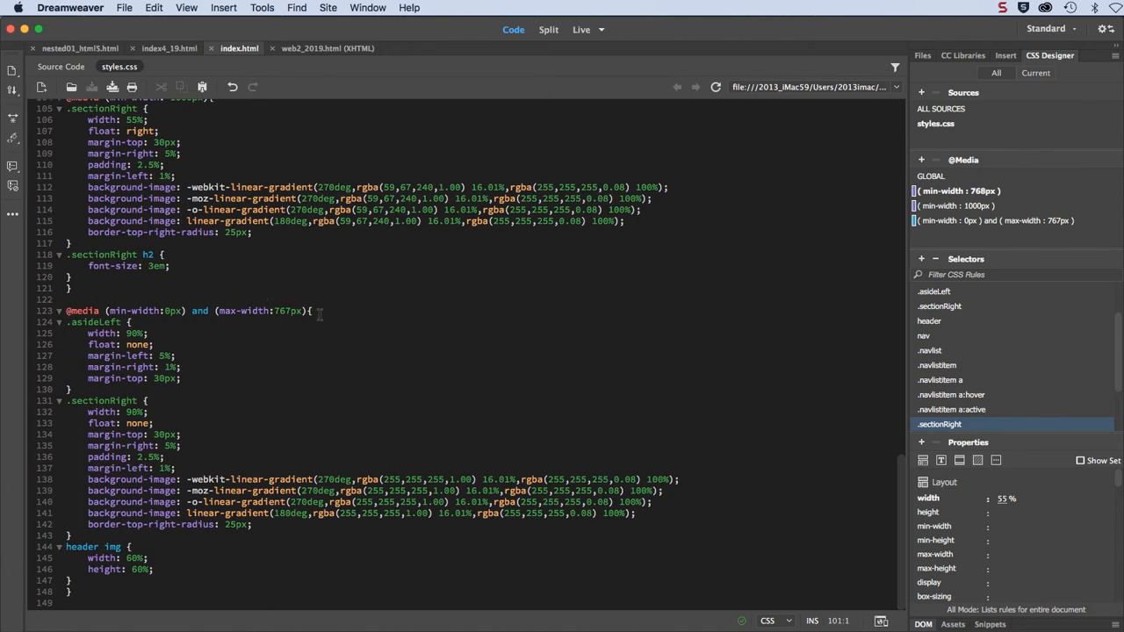
pyautogui.tripleClick(187, 310)
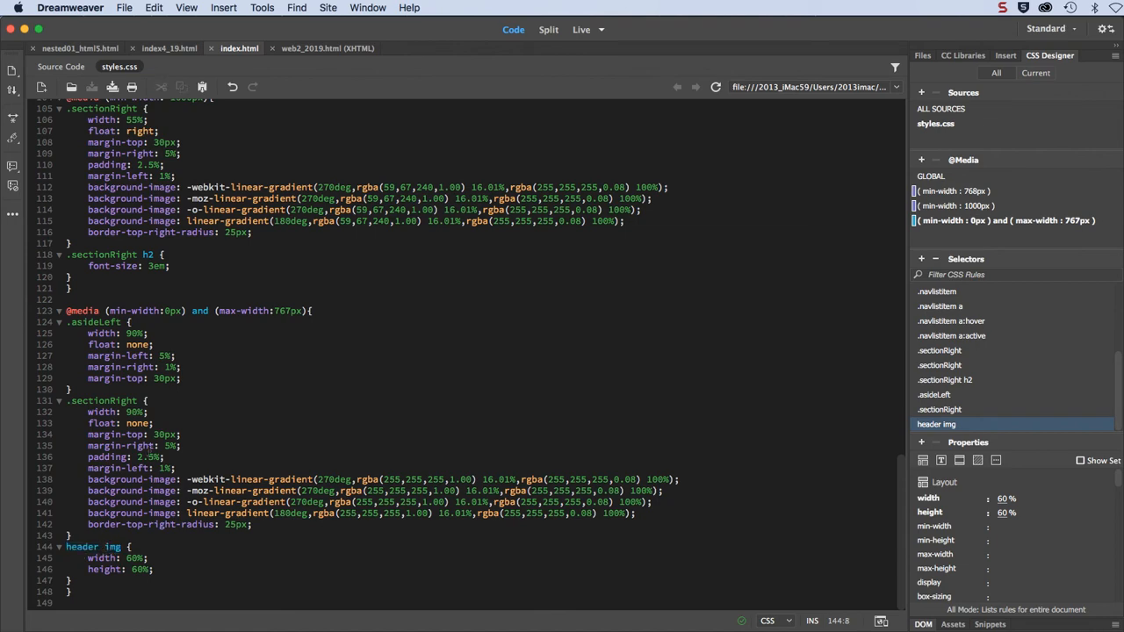
pyautogui.click(59, 67)
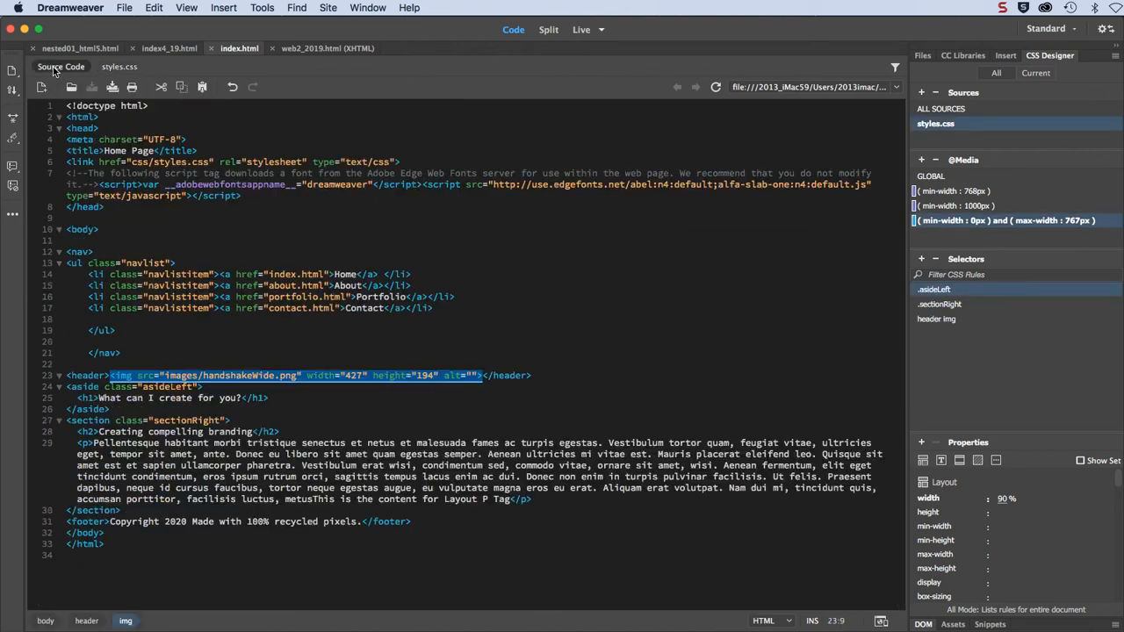
# Step: Restore Split view and look under File for Real-time Preview
pyautogui.click(548, 28)
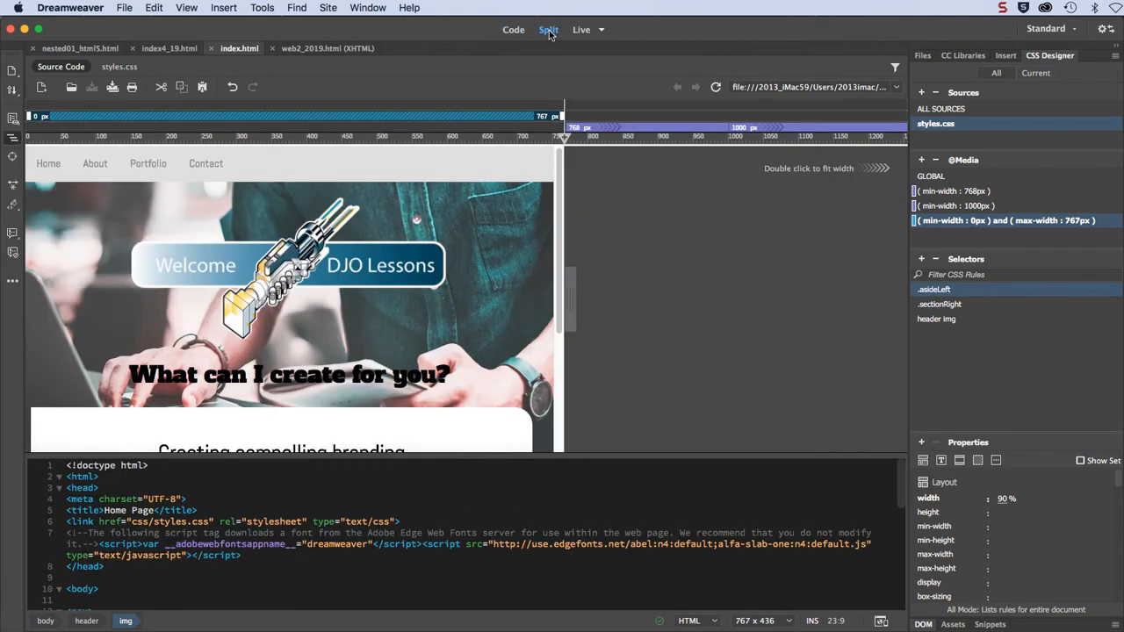
pyautogui.click(125, 7)
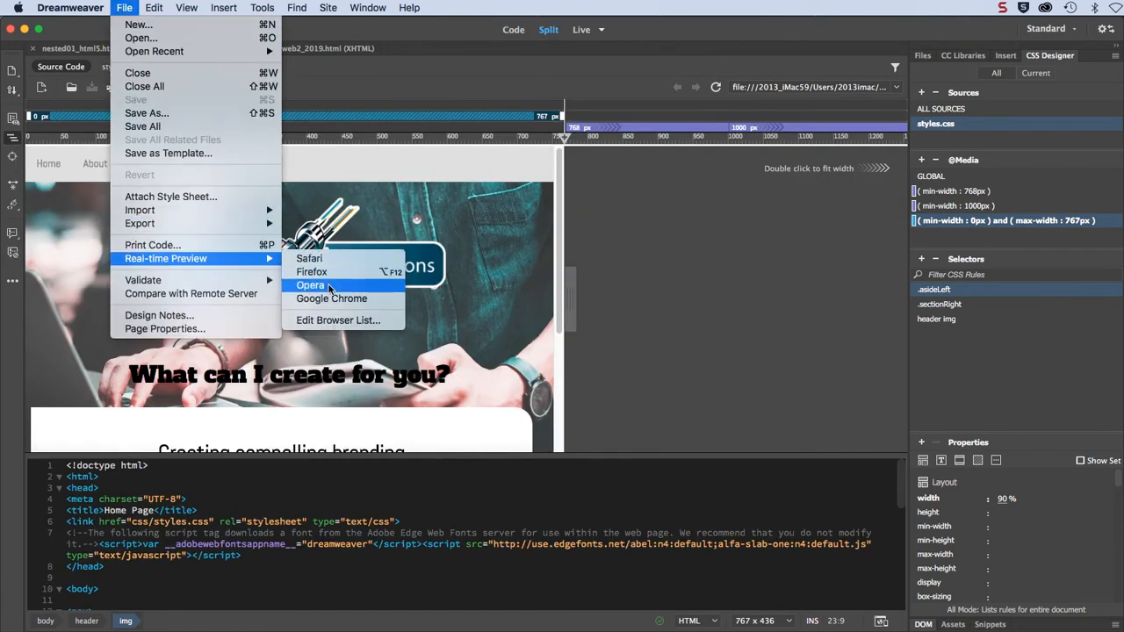
pyautogui.moveTo(330, 298)
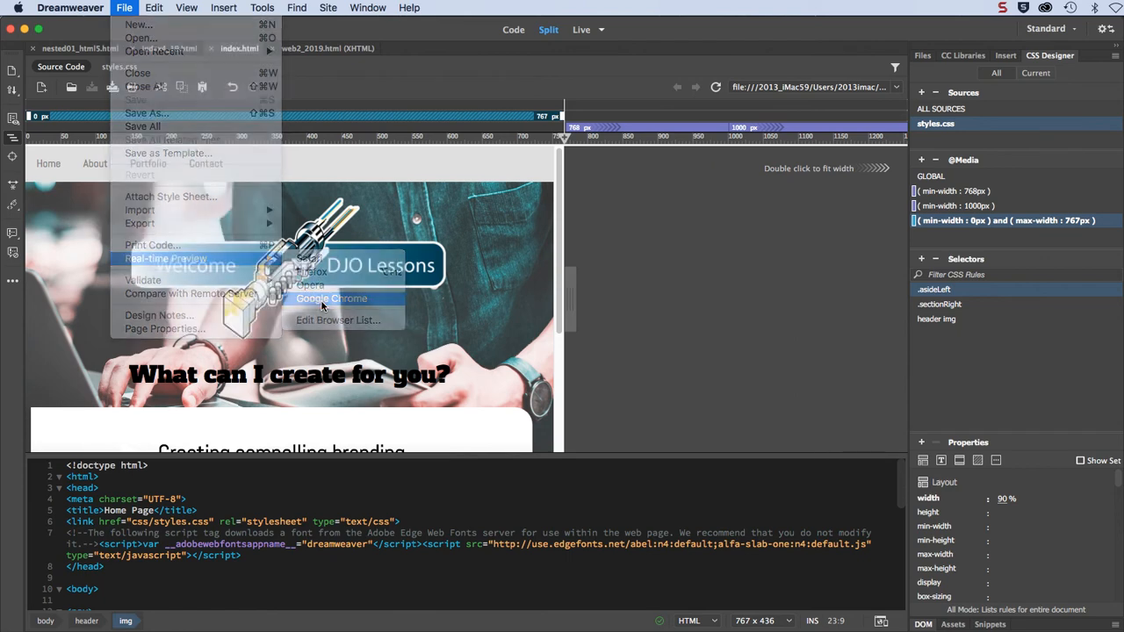
# Step: Preview in Google Chrome, see the device-preview error, and return to Dreamweaver
pyautogui.click(330, 298)
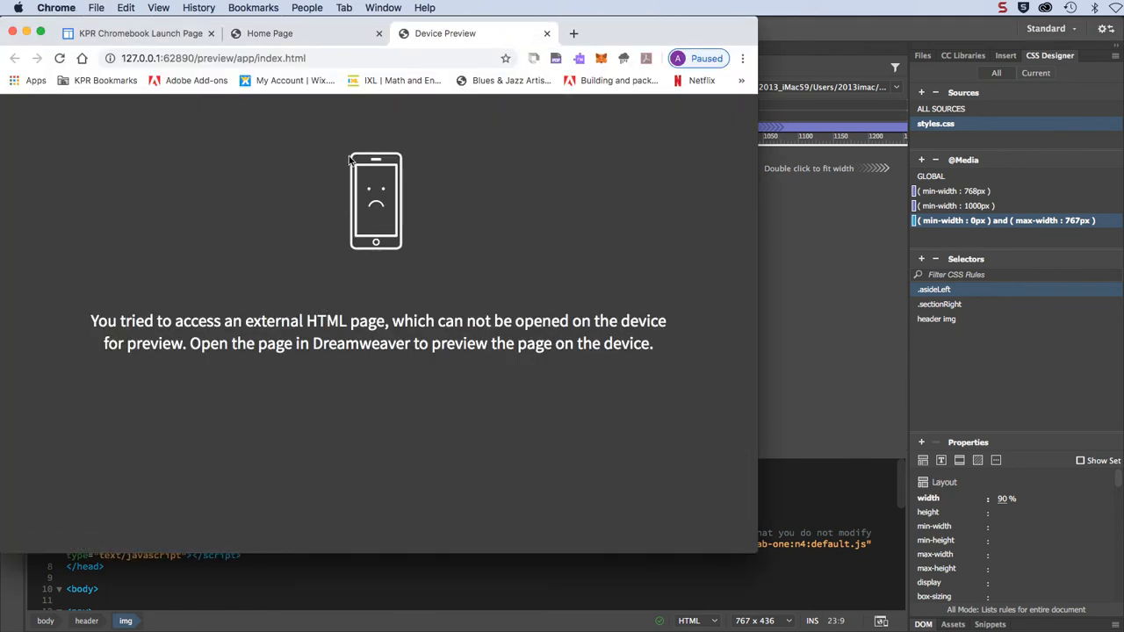
pyautogui.moveTo(362, 200)
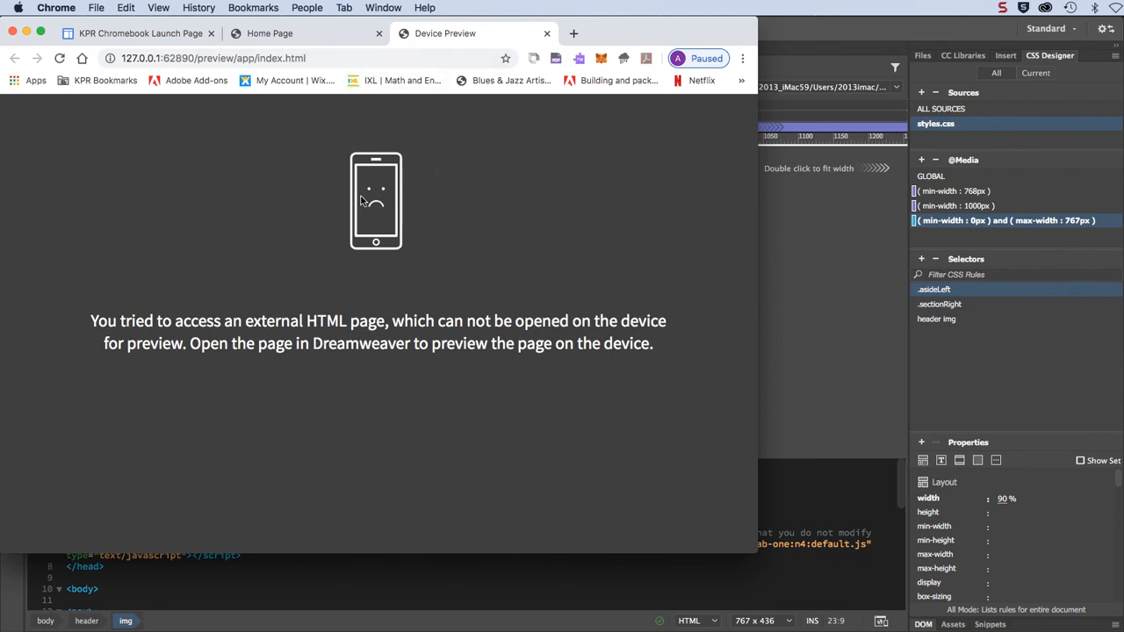
pyautogui.click(271, 33)
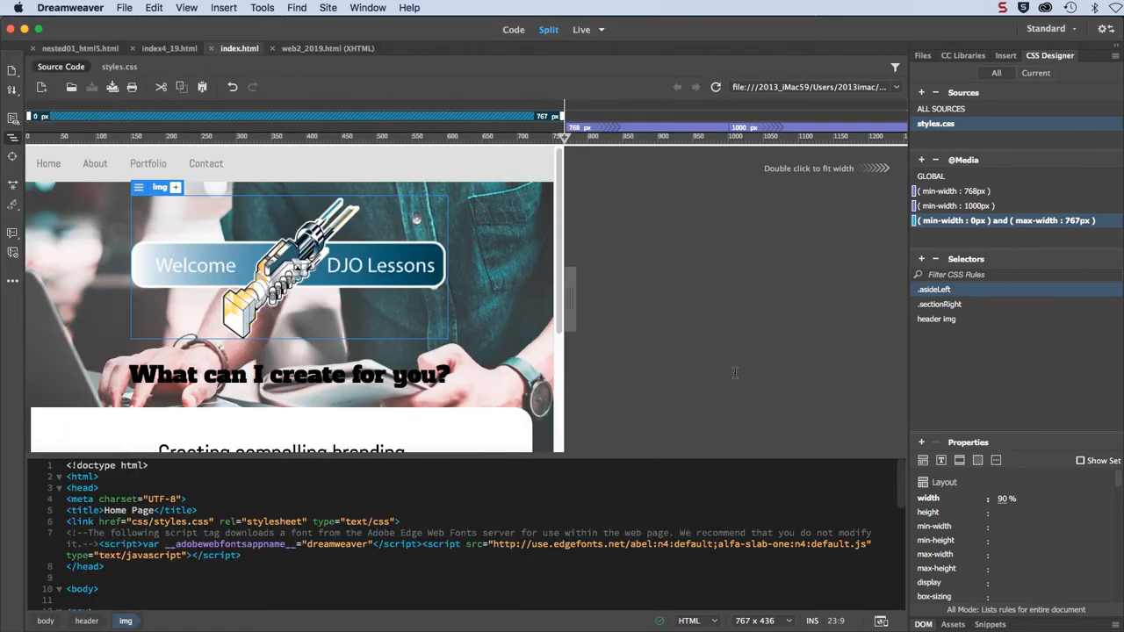
pyautogui.moveTo(738, 374)
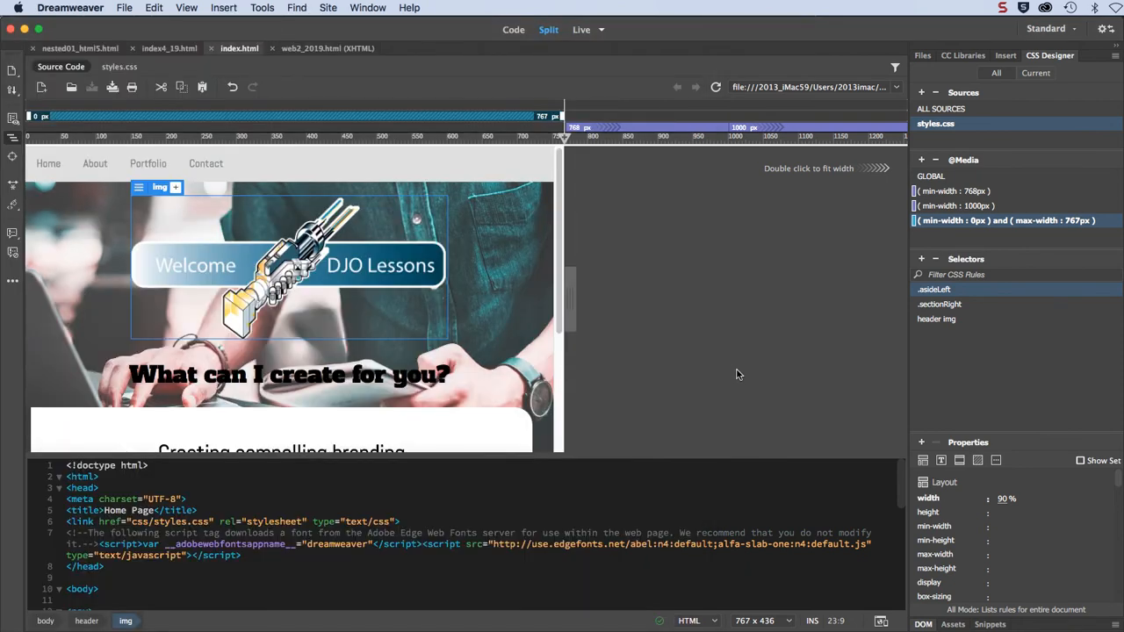